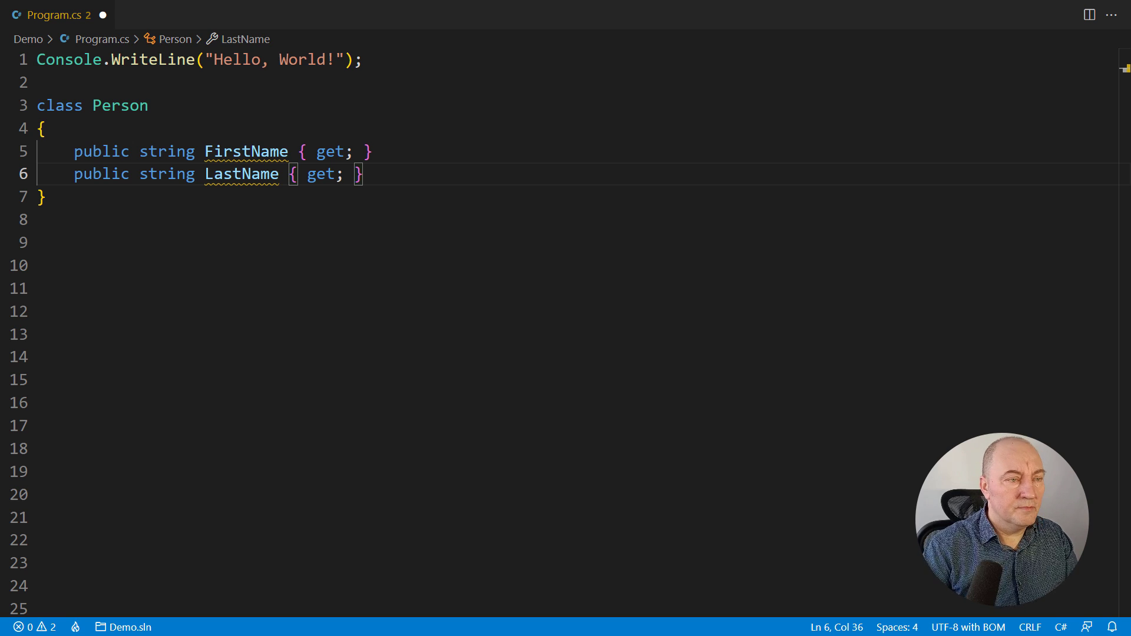
Make LastName nullable and add a private constructor assigning (FirstName, LastName) from a tuple.
type("?")
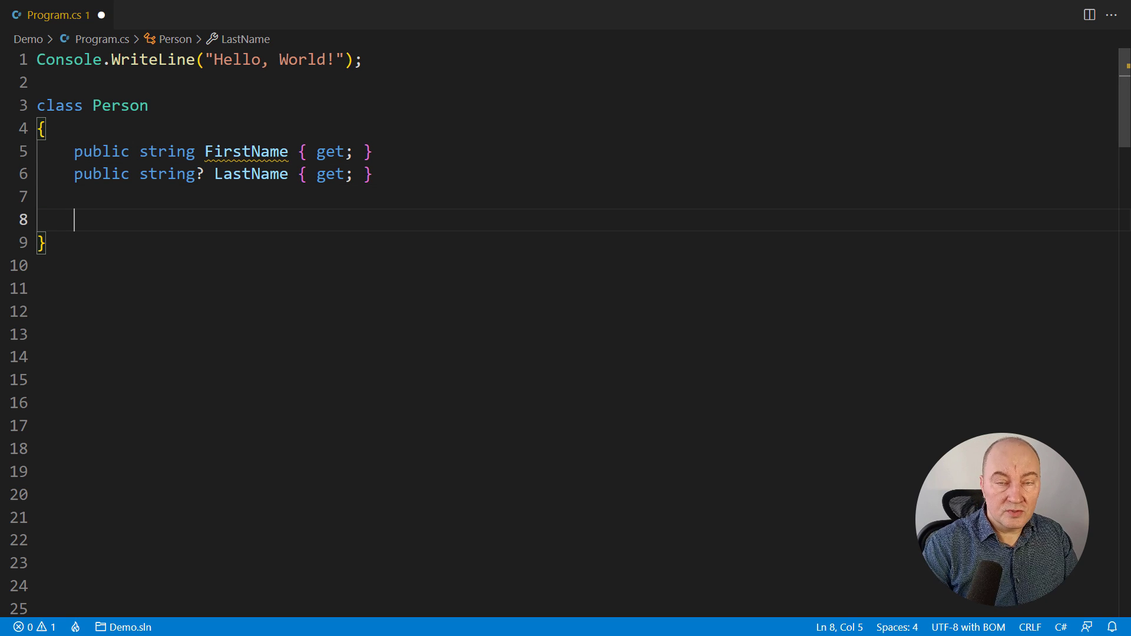
type("private Person(string firstName, string? lastName) =>")
type("(FirstName, La")
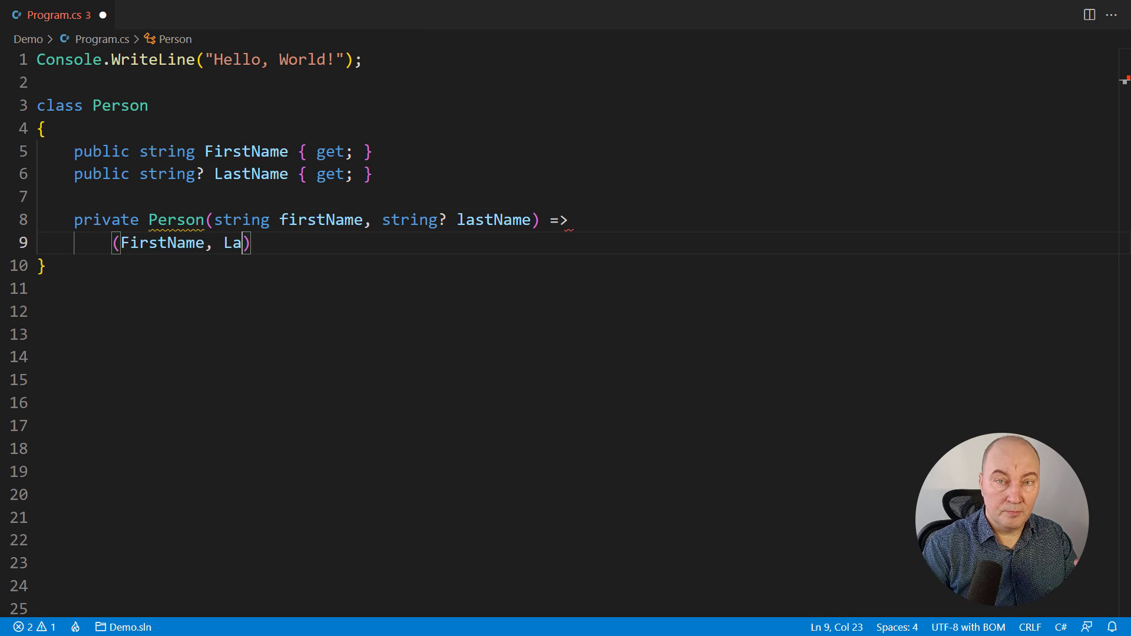
type("stName) = (firstName, lastName);")
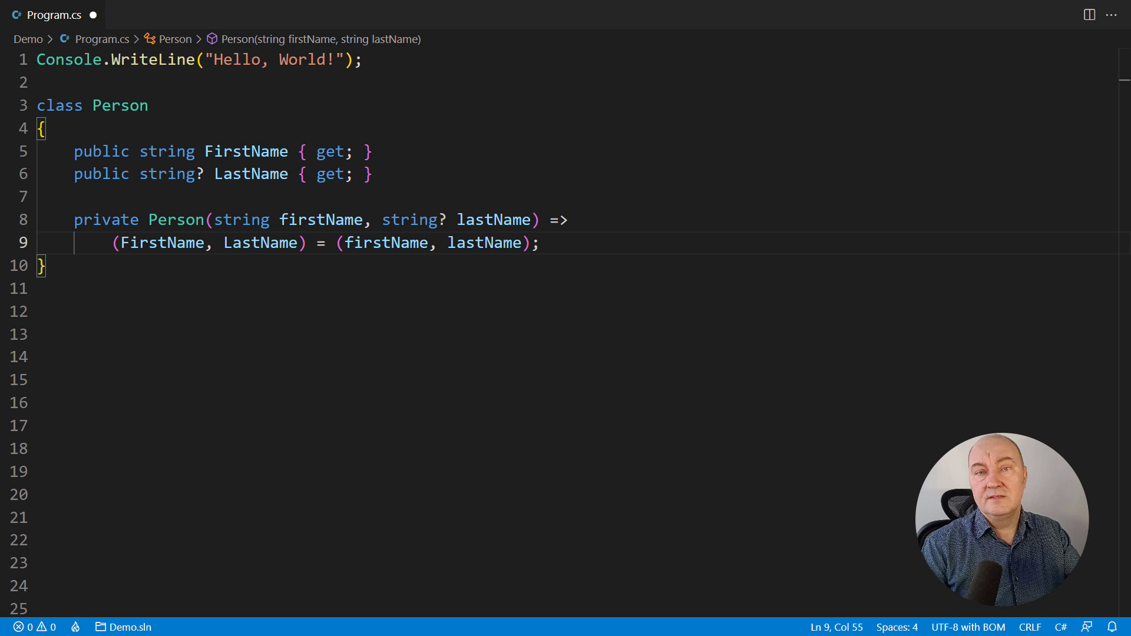
Add public static Create factories, including Create(string name) => new(name, null).
type("public static Person Create(string firstName, string lastName) => new(firstName, lastName);")
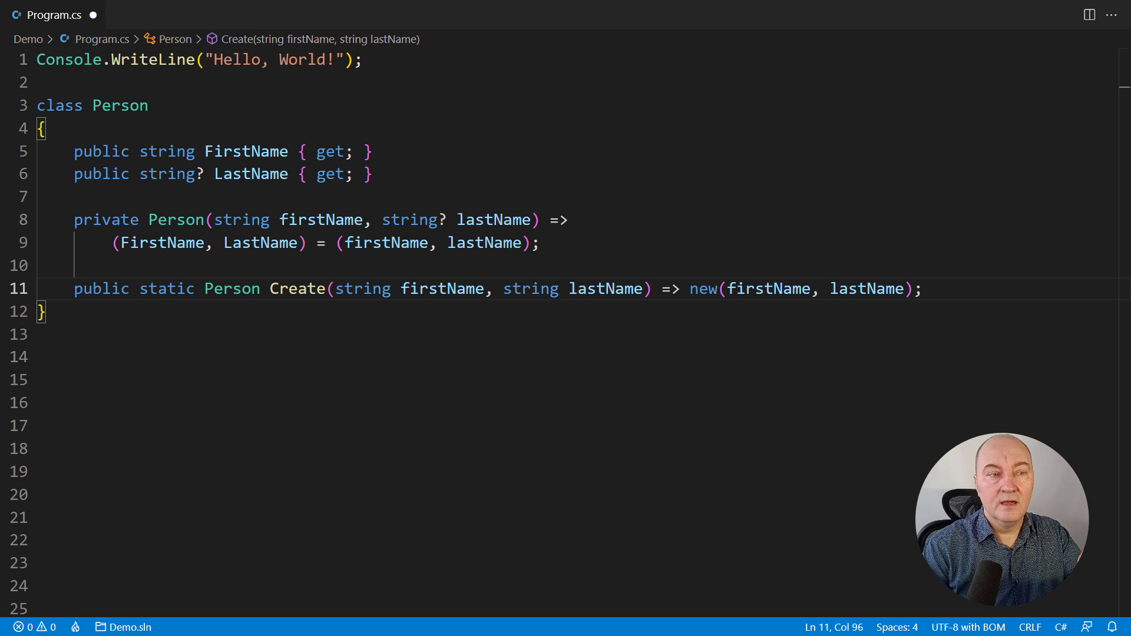
type("public static Person Create(string")
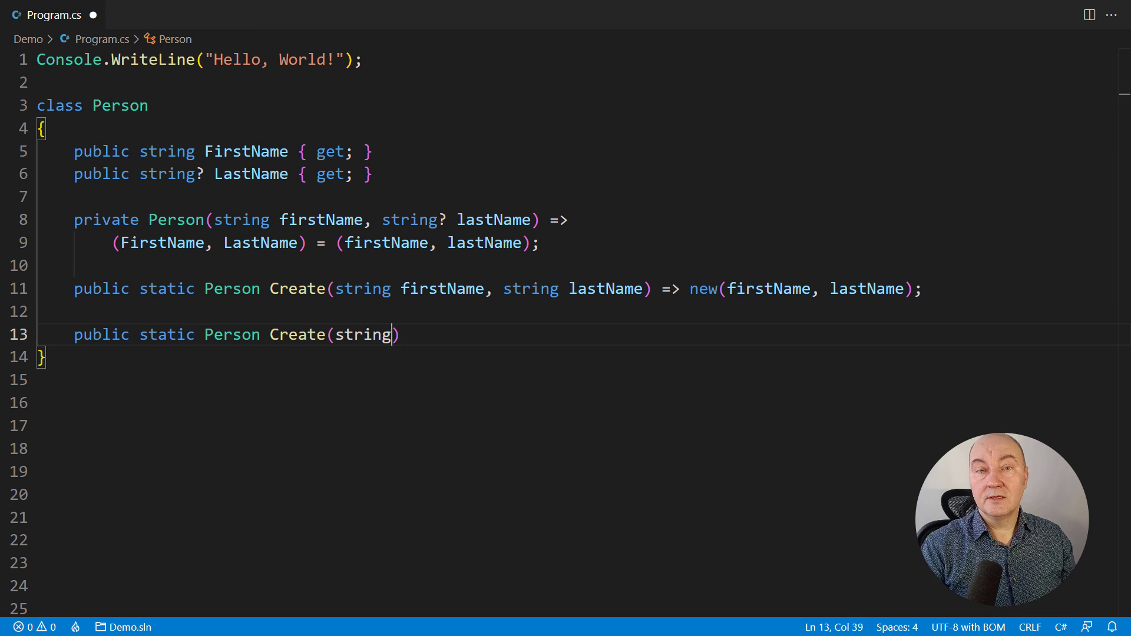
type("name) => new(name, null);")
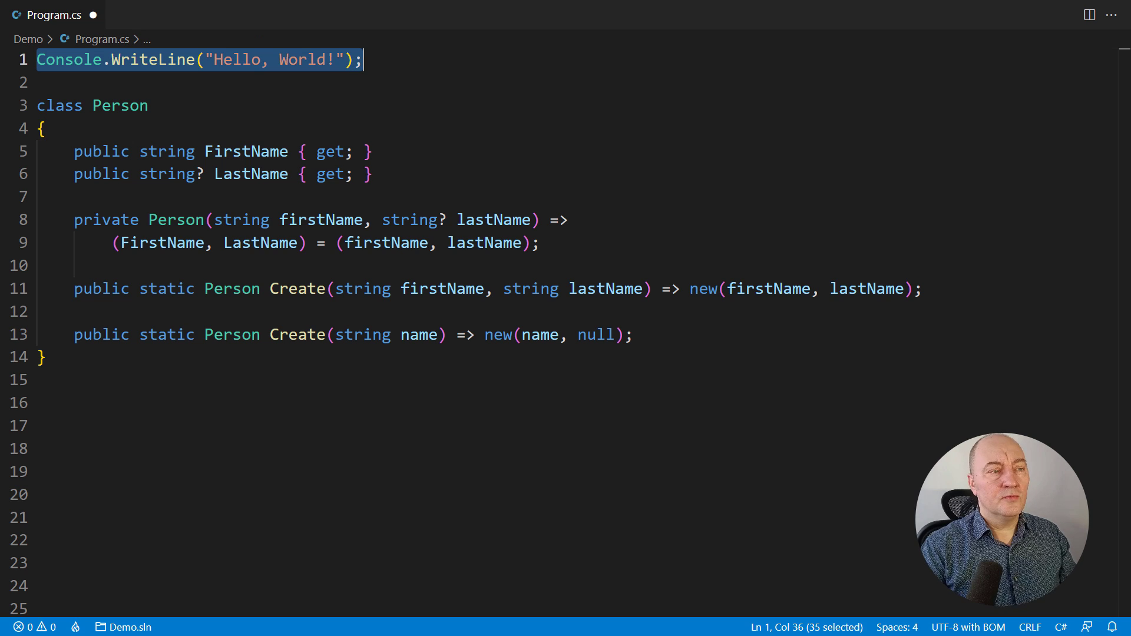
Create p1 as Person.Create("Thomas", "Mann") and p2 as Person.Create("Aristotle").
type("Person p1 = Person.Crea")
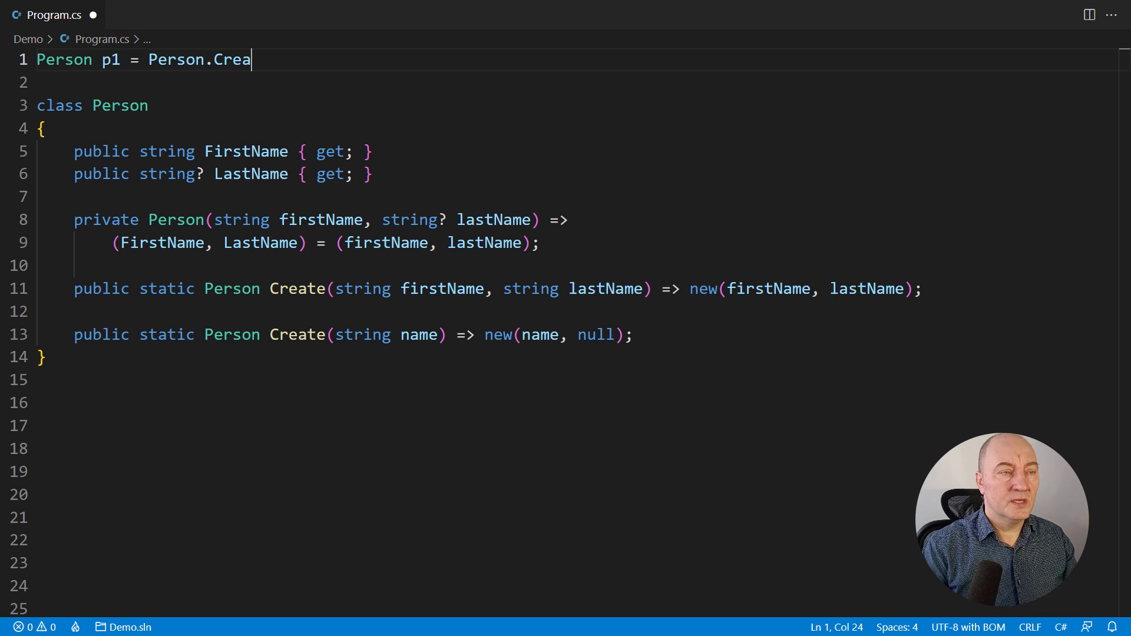
type("te(\"Thomas\", \"Mann\");")
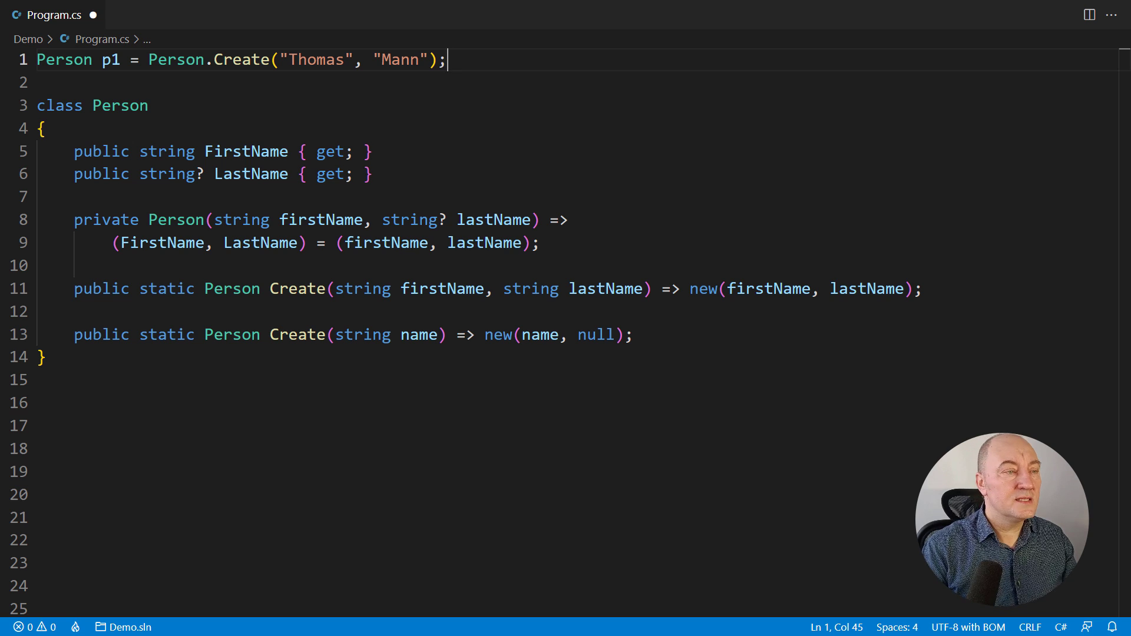
type("Person p2 = Person.Create(\"Aristotle\");")
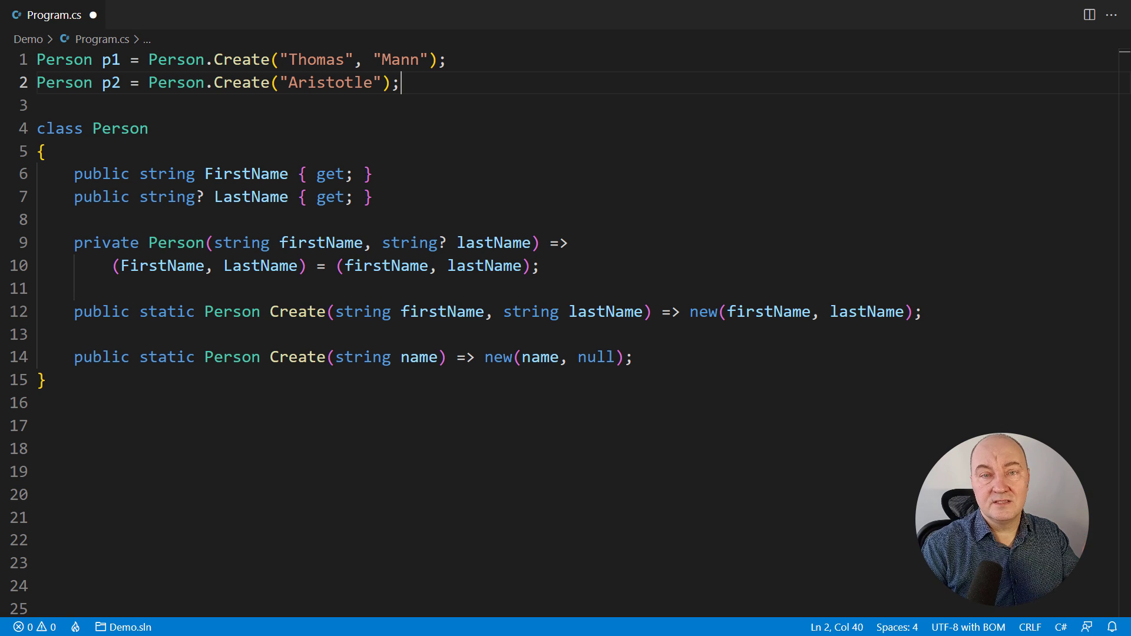
Write GetLabel(Person person) returning the first name or "FirstName LastName" via a ternary.
type("string GetLab")
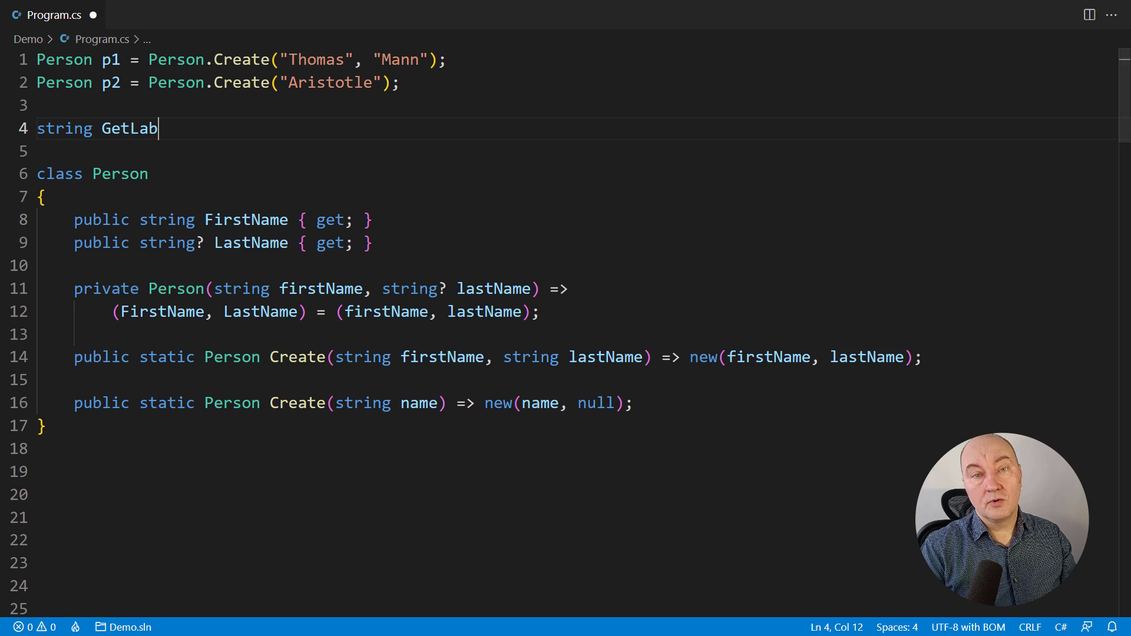
type("el(Person person)")
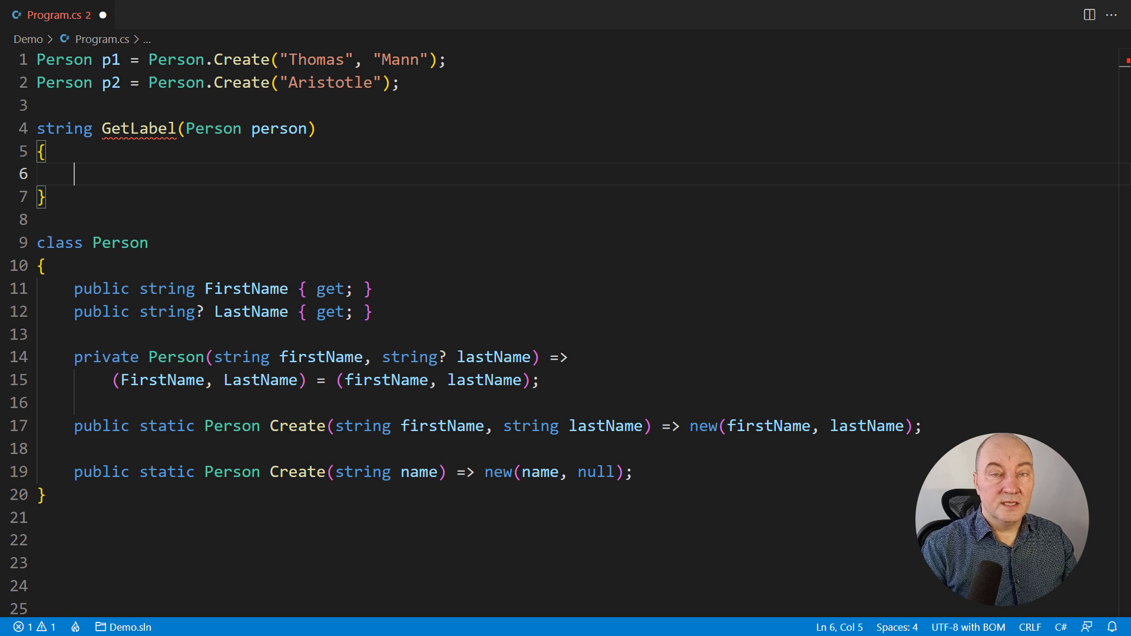
type("string name =")
type("person.LastName is null ? person.FirstName")
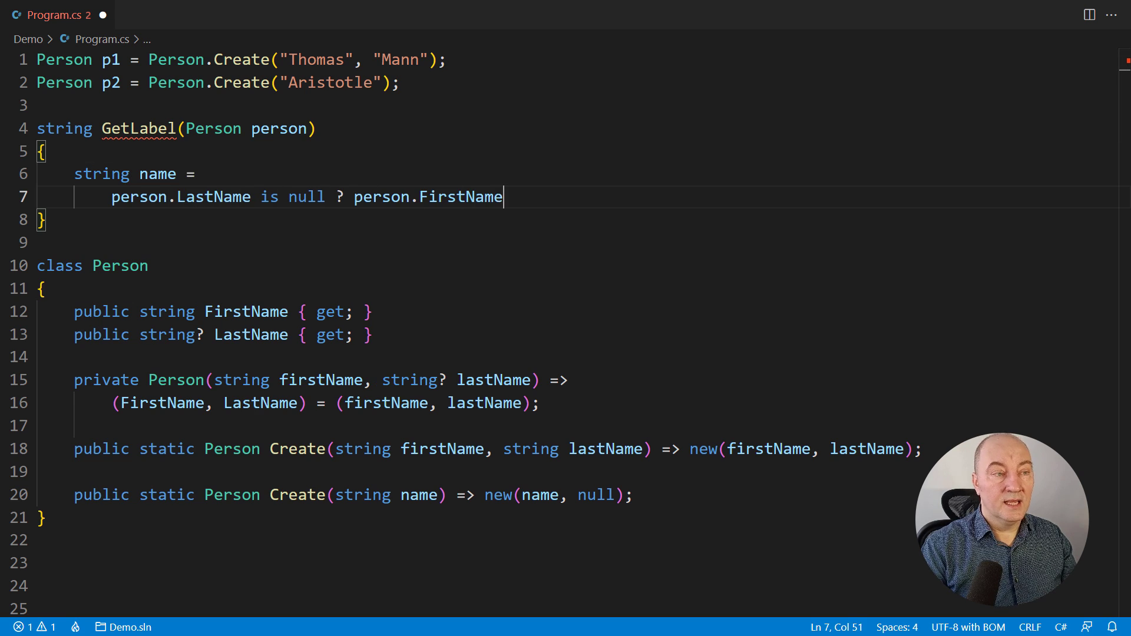
type(": $\"{person.FirstName} {person.LastName}\";")
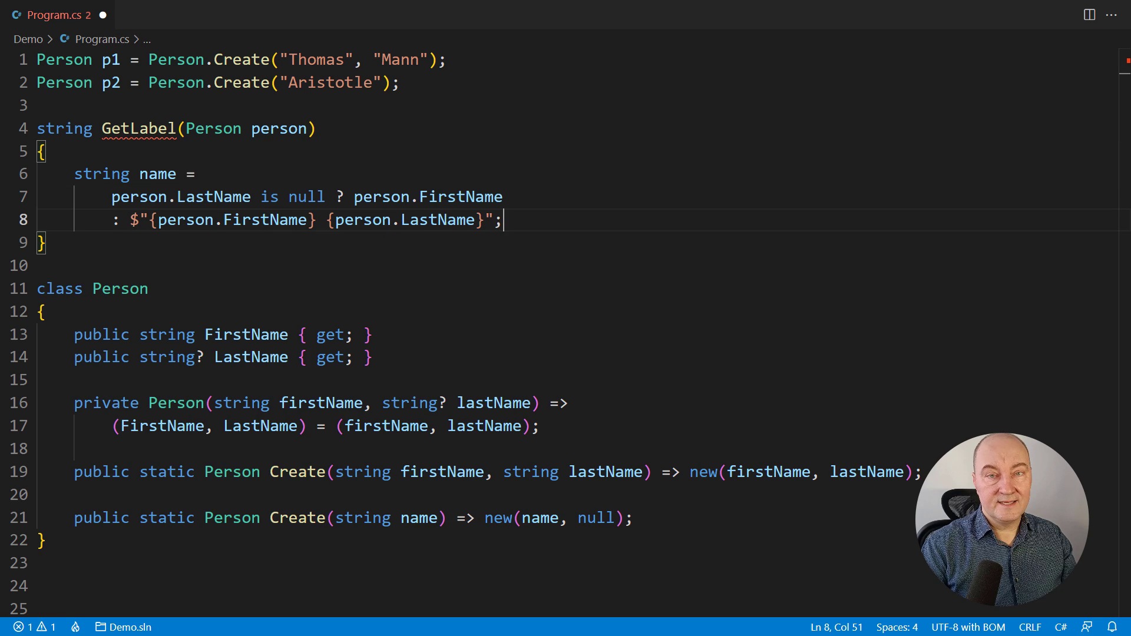
type("return name;")
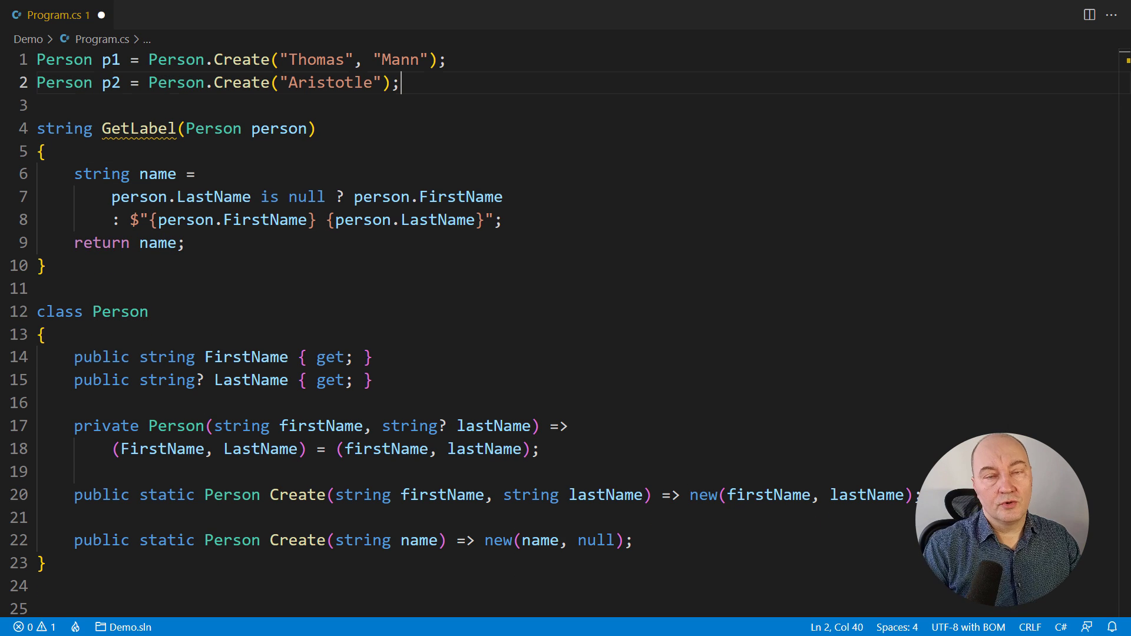
Print GetLabel(p1) between bars with Console.WriteLine.
type("Console.WriteLine($\"| {GetLabel(p1)} |\");")
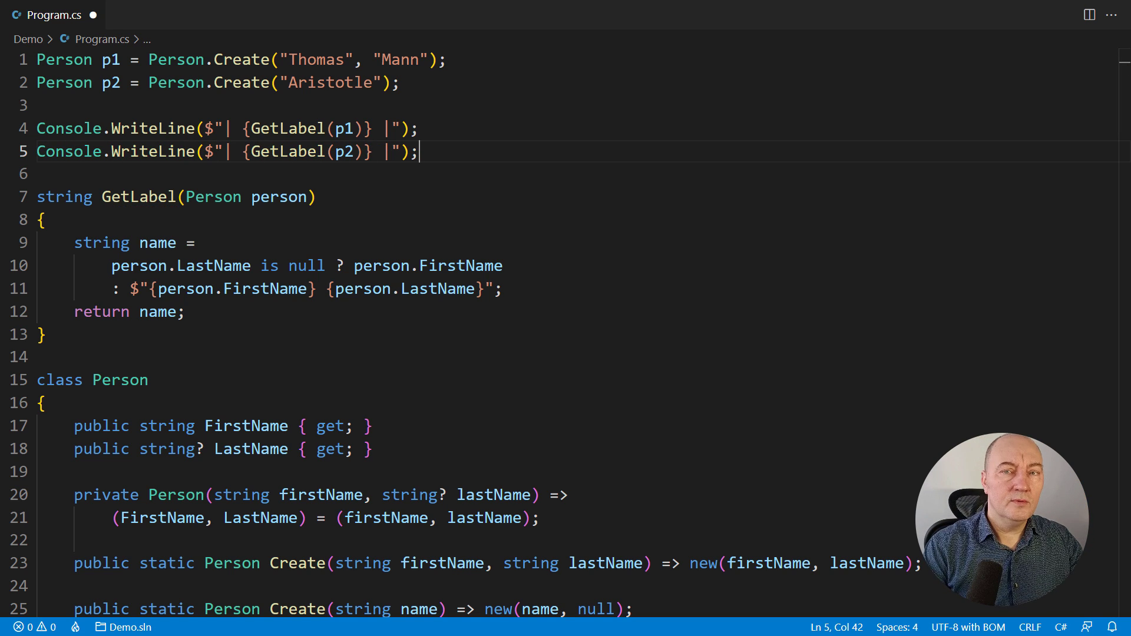
Make p1 and p2 nullable, declare Person? p3 = null and print GetLabel(p3) between bars.
type("?")
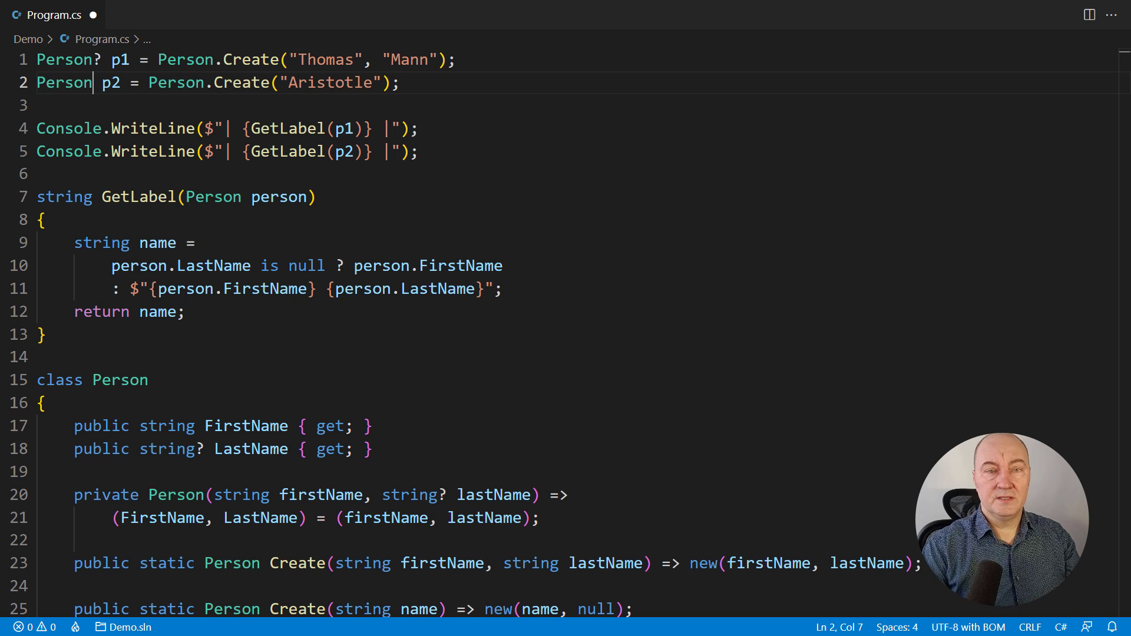
type("?")
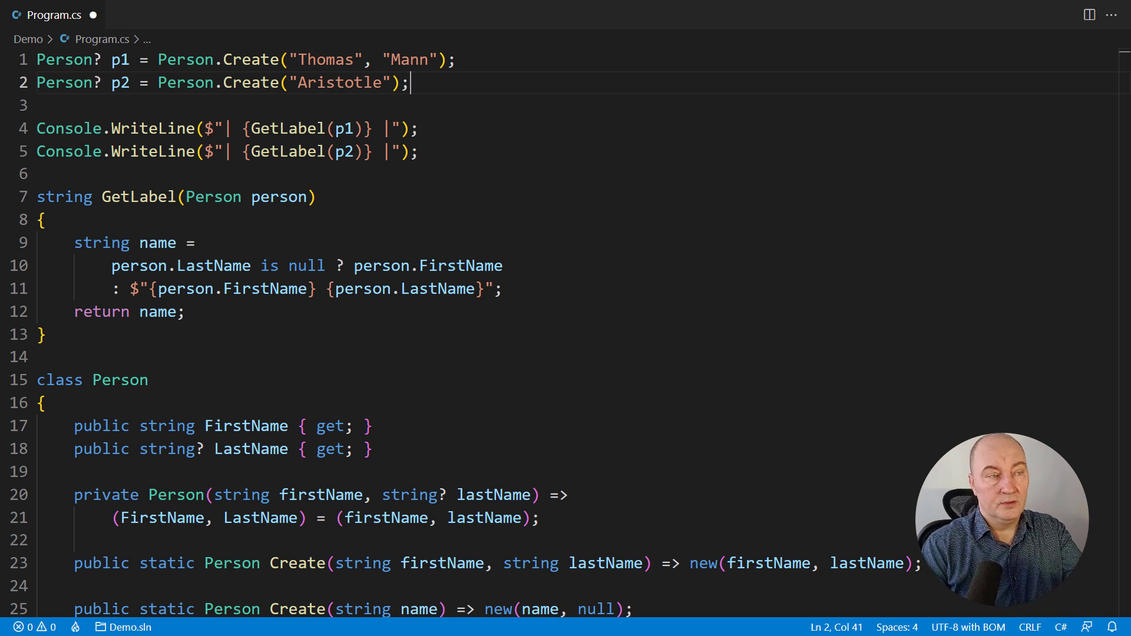
type("Person")
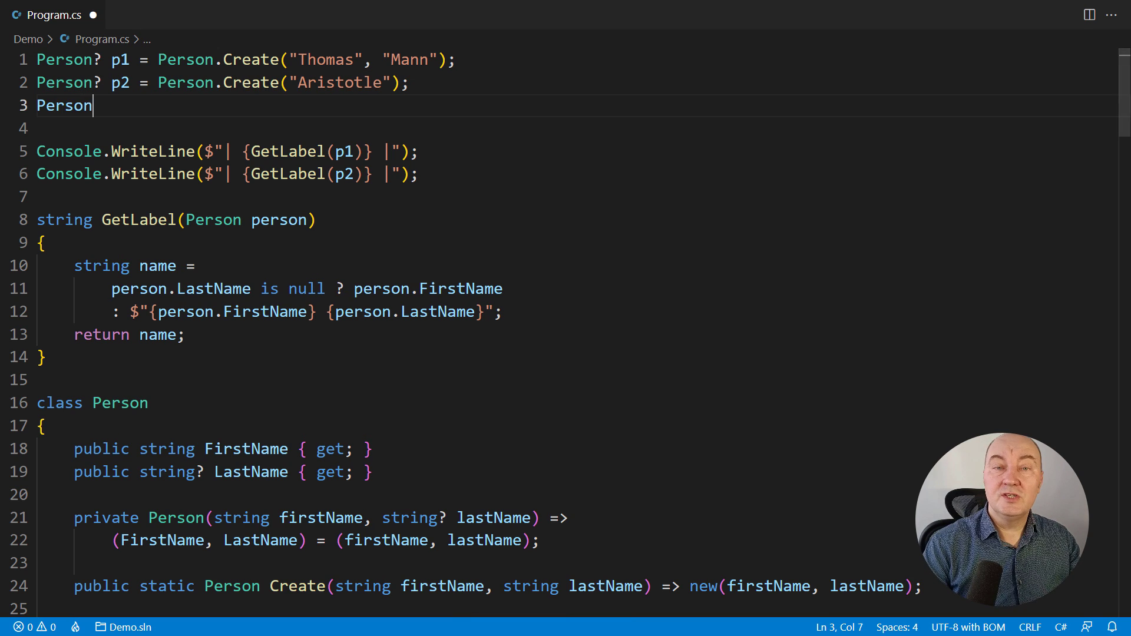
type("? p3 = null;")
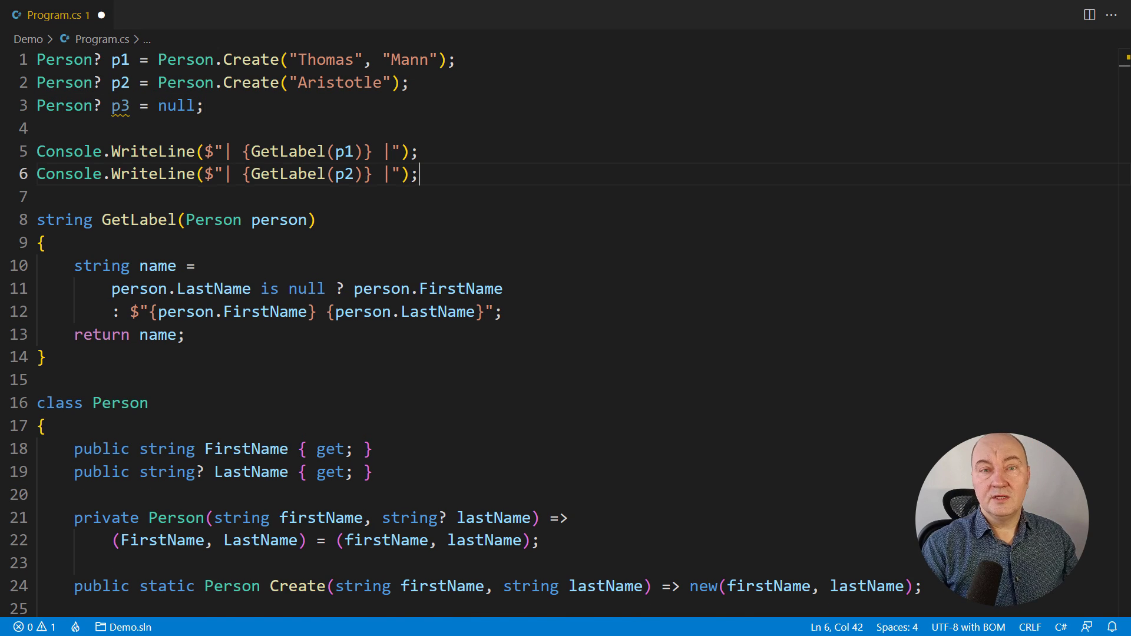
type("Console.WriteLine($\"| {GetLabel(p3)} |\");")
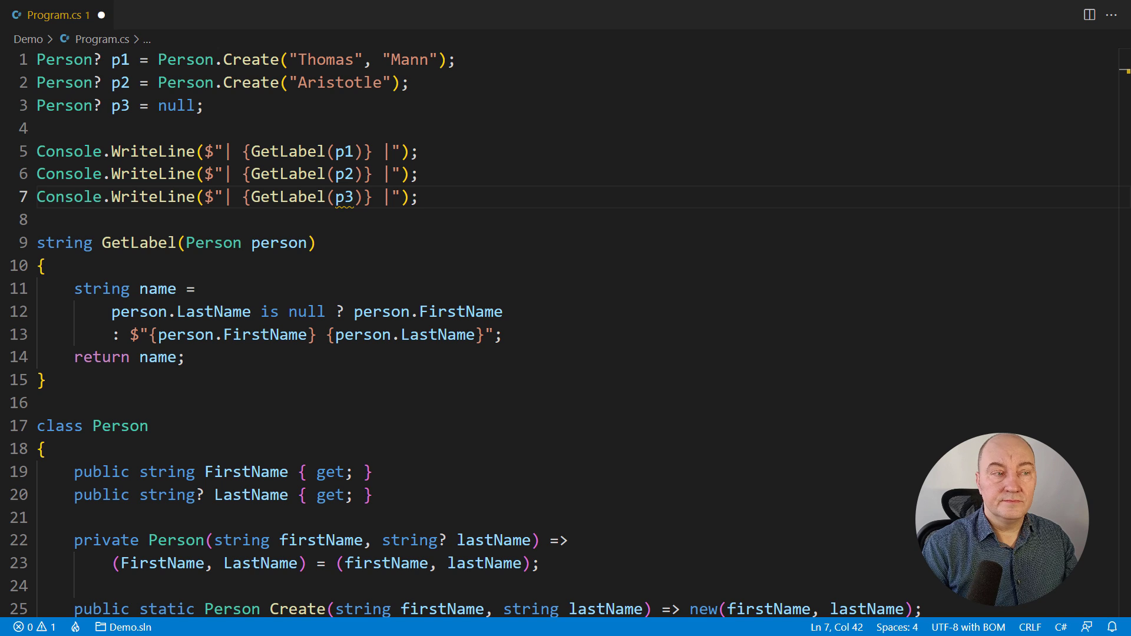
Make GetLabel return string? and return null when person is null.
type("?")
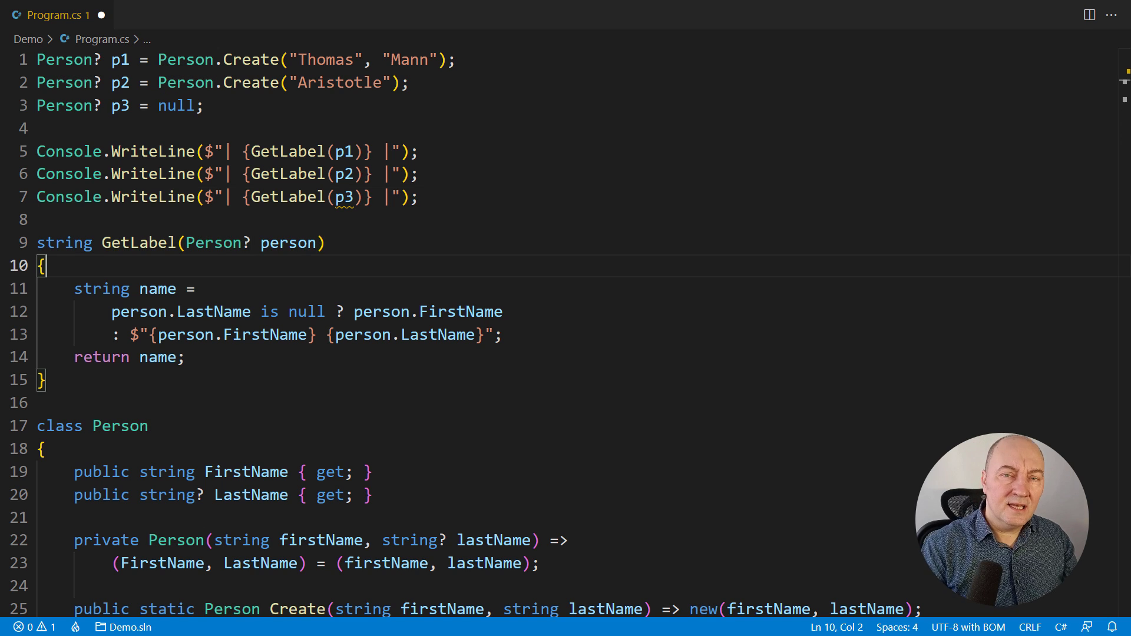
type("if (person is null) return null;")
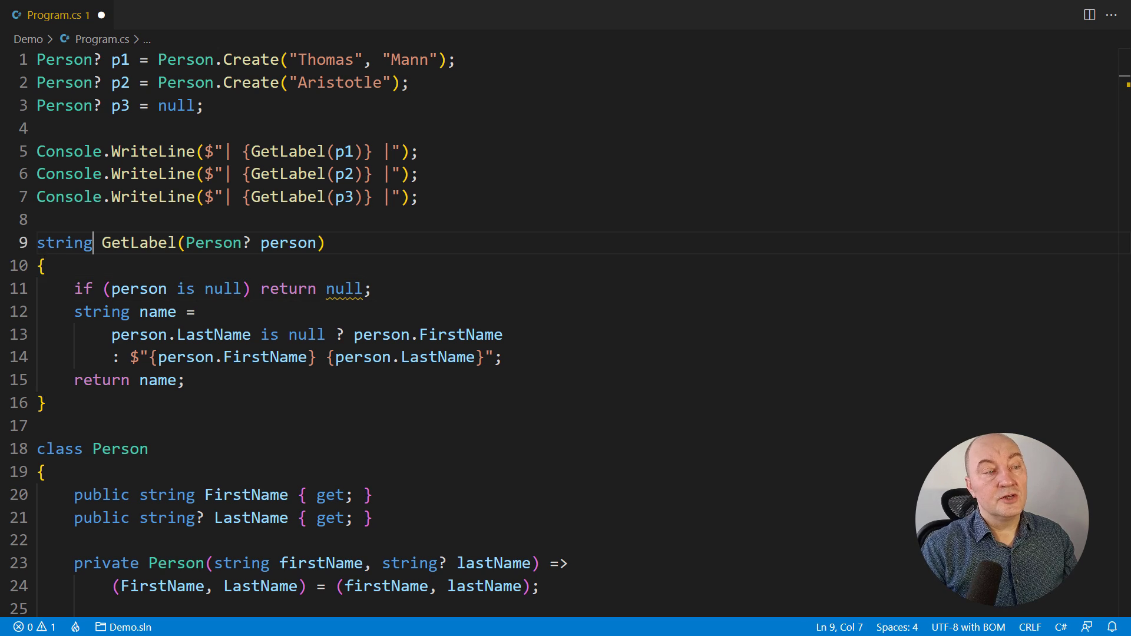
type("?")
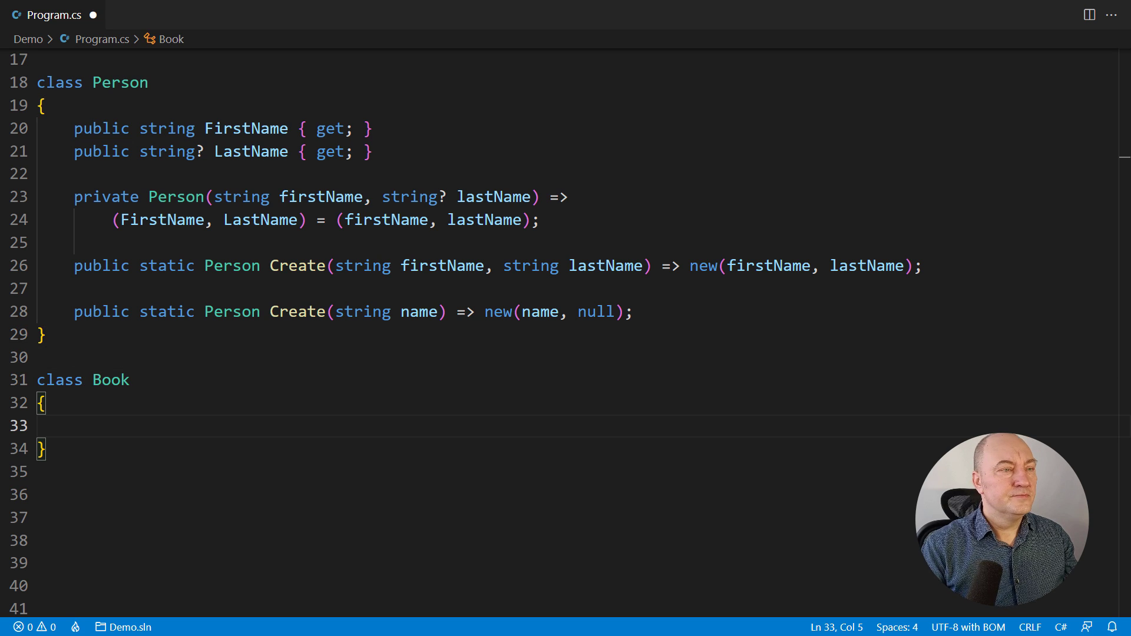
Give Book a string Title property and a nullable Person? Author property.
type("public string Title { get; }")
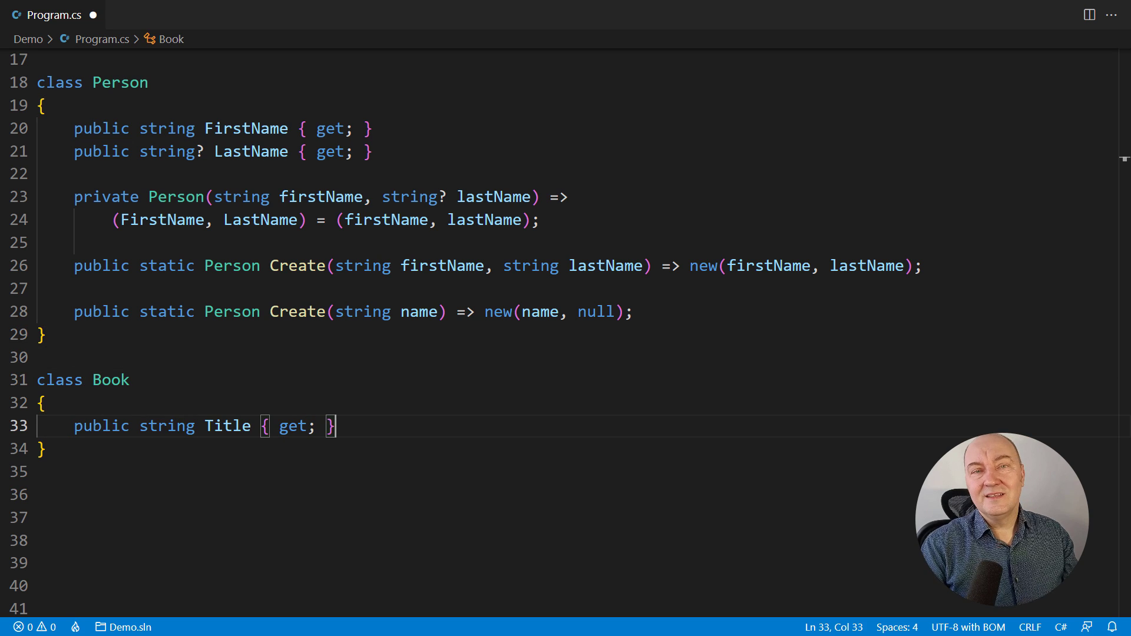
type("public Person? Author { get; }")
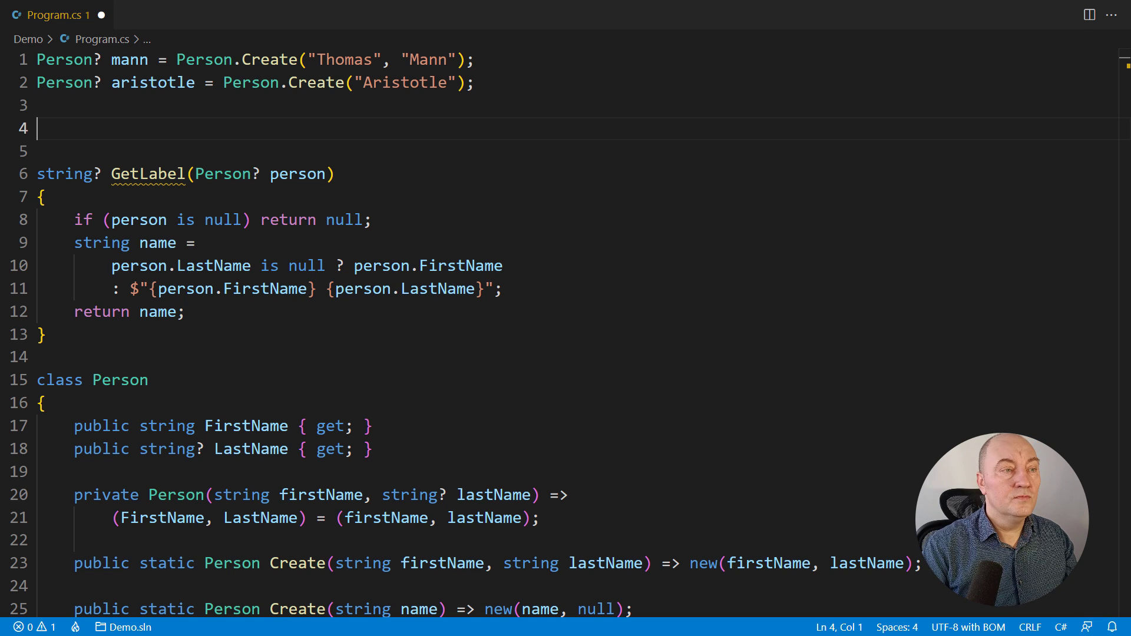
type("Book faustus = Book.Create(\"Doctor Faustus\", mann);")
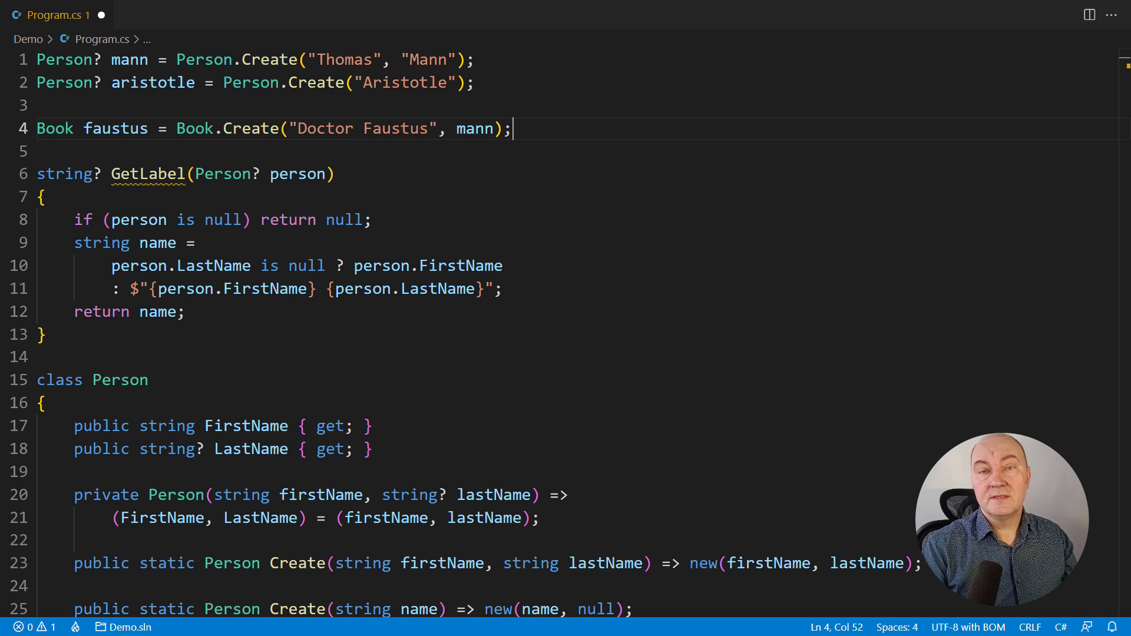
type("Book rhetoric = Book.Create(\"Rhetoric\", aristotle);")
type("Book nights = Book.Create(\"One Thousand and One Nights\");")
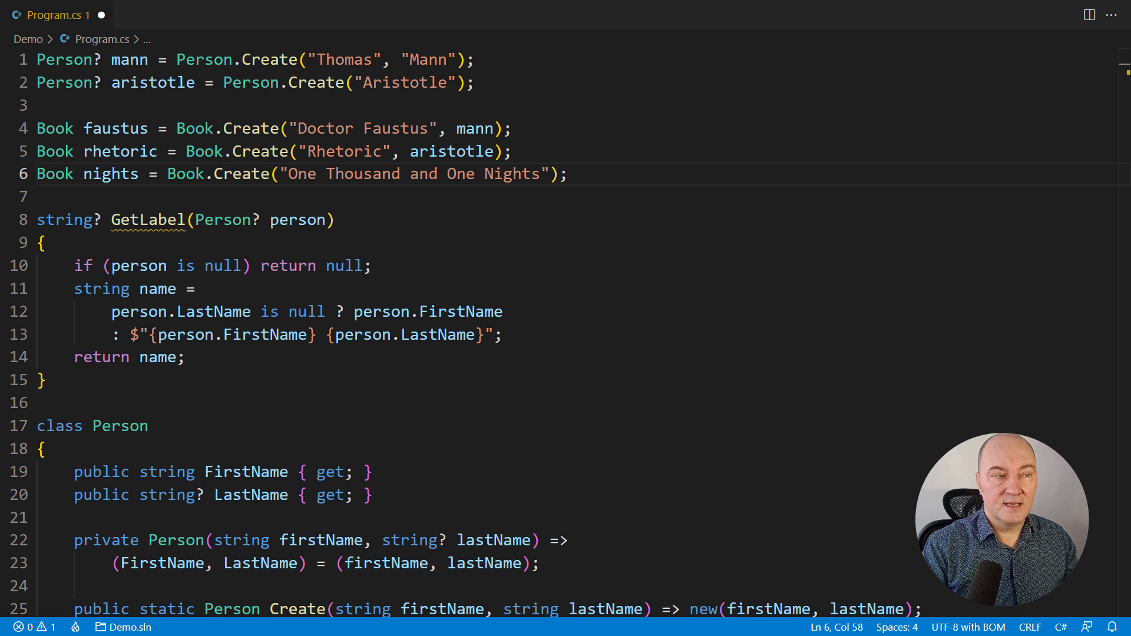
Start an expression-bodied string GetBookLabel(Book book) header.
type("s")
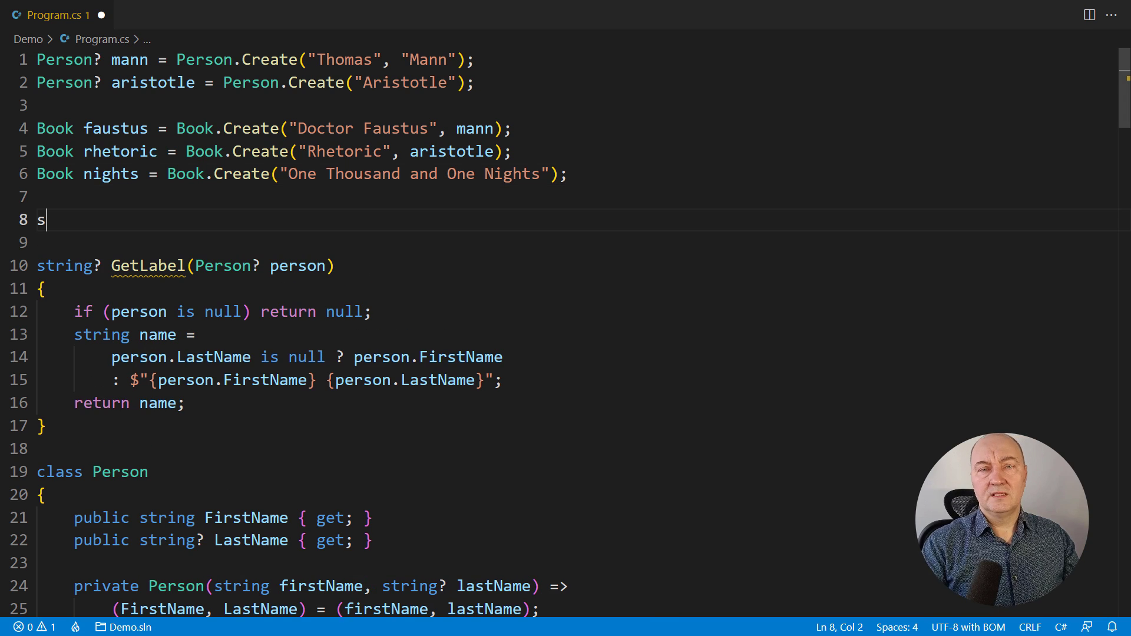
type("tring GetBookLabel(Book book) =>")
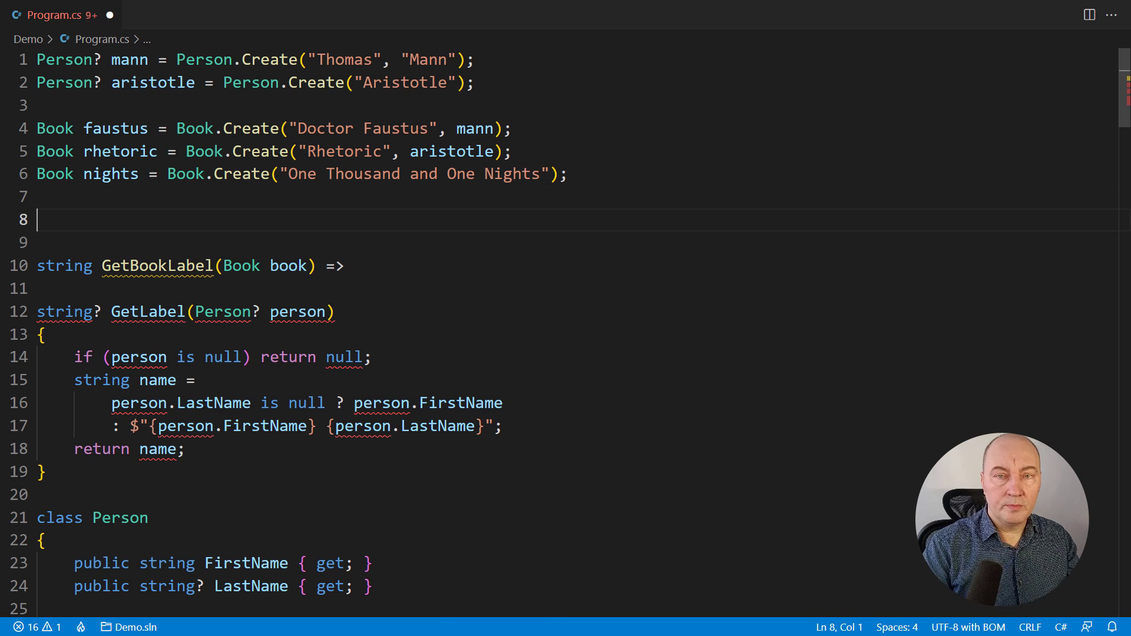
Declare var x = nights?.Author?.LastName?.Length ?? -1;.
type("var x = nights")
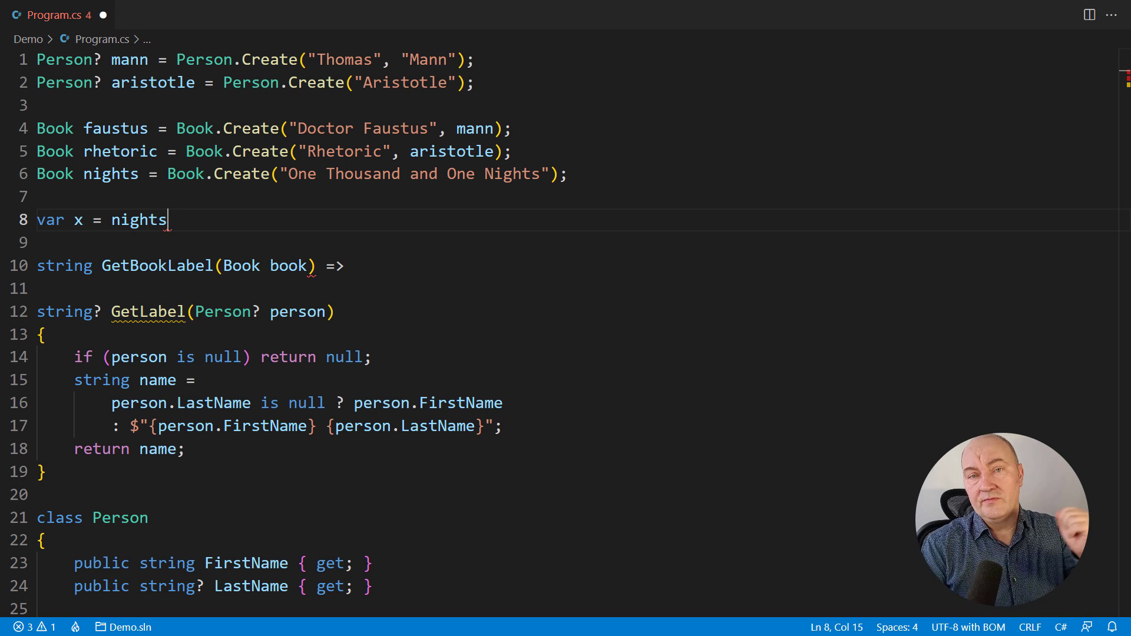
type("?.Author")
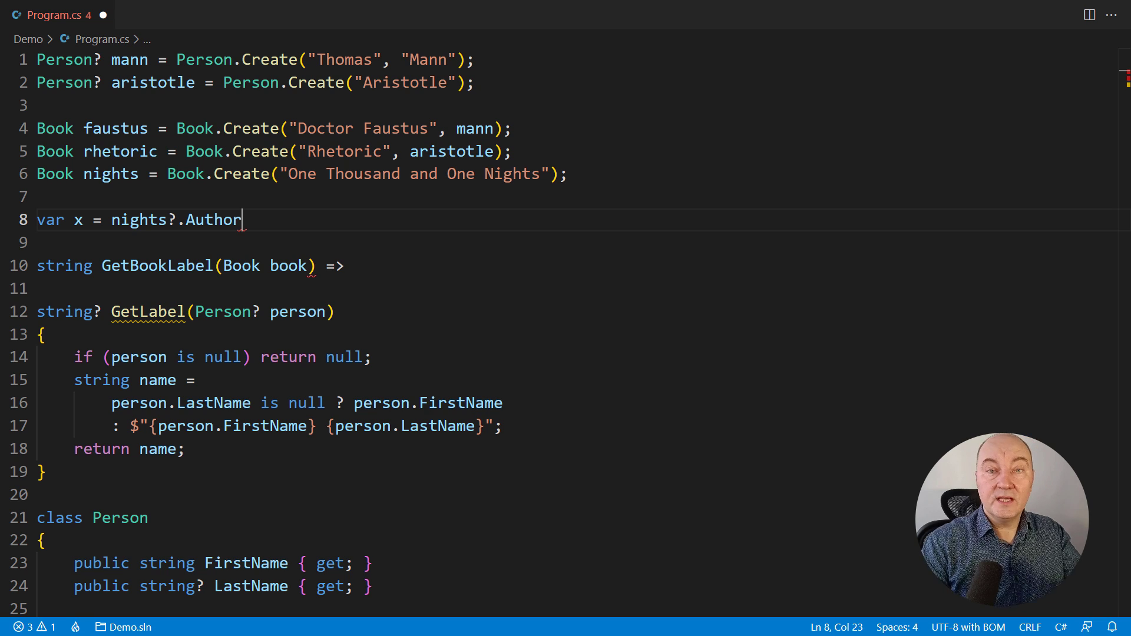
type("?.LastName")
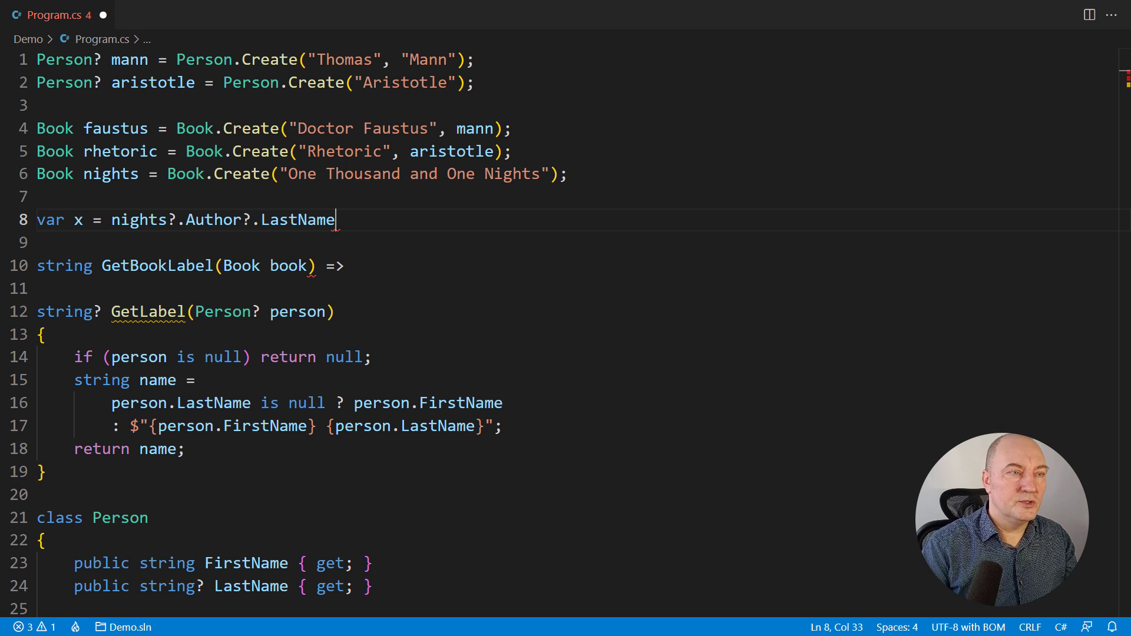
type("?.Length")
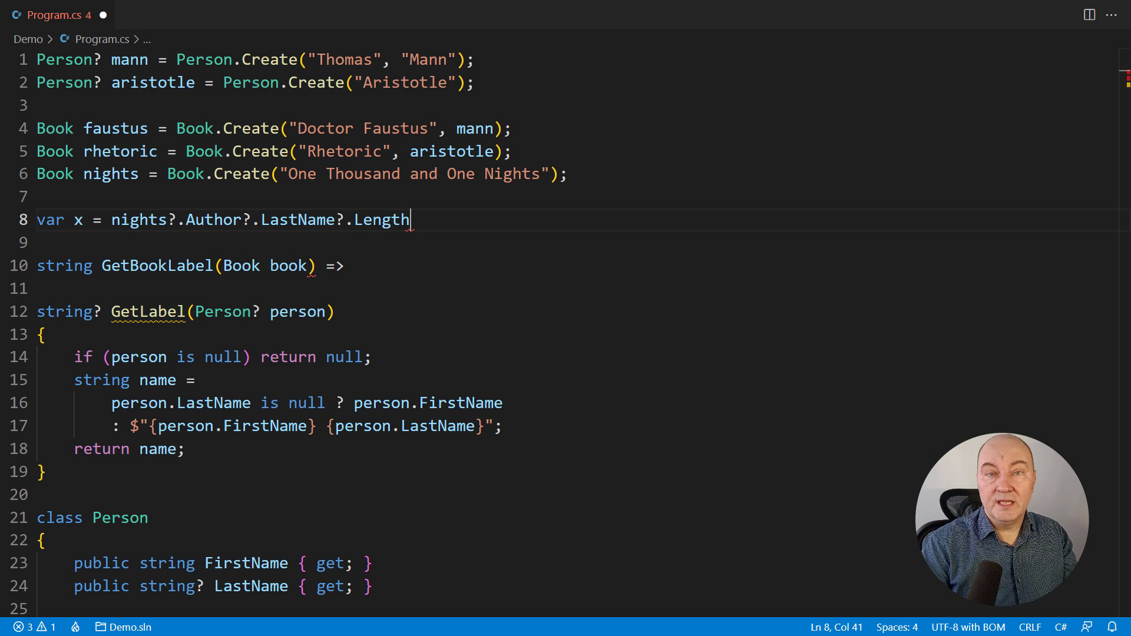
type("?? -1;")
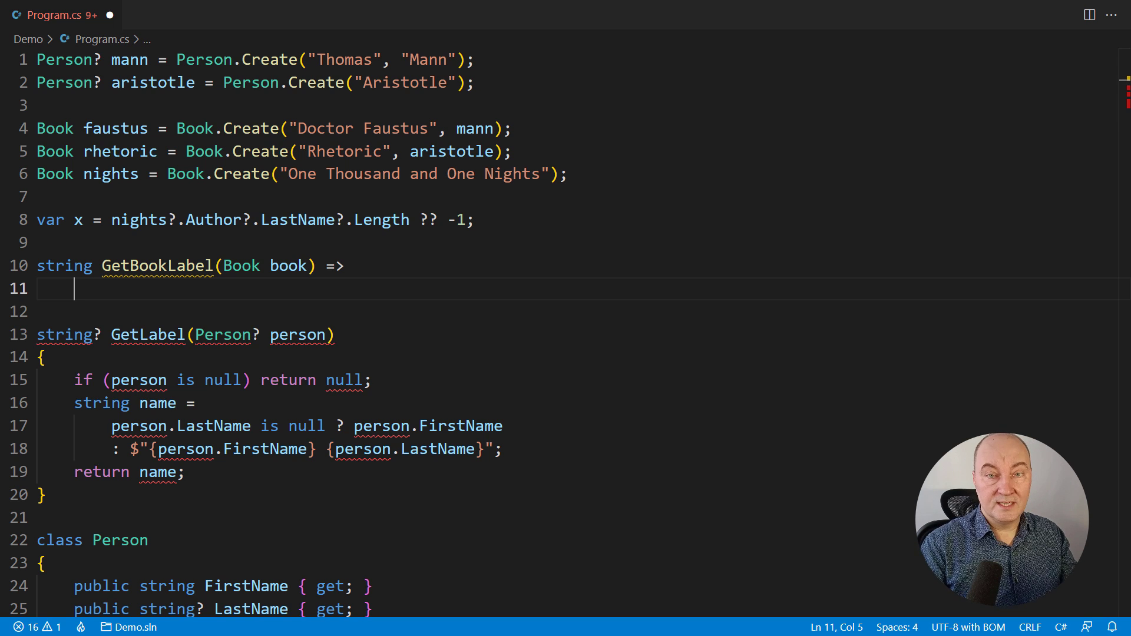
Return $"{book.Title} by {author}" when GetLabel(book.Author) is a string, else book.Title.
type("GetLabel(book.Author)")
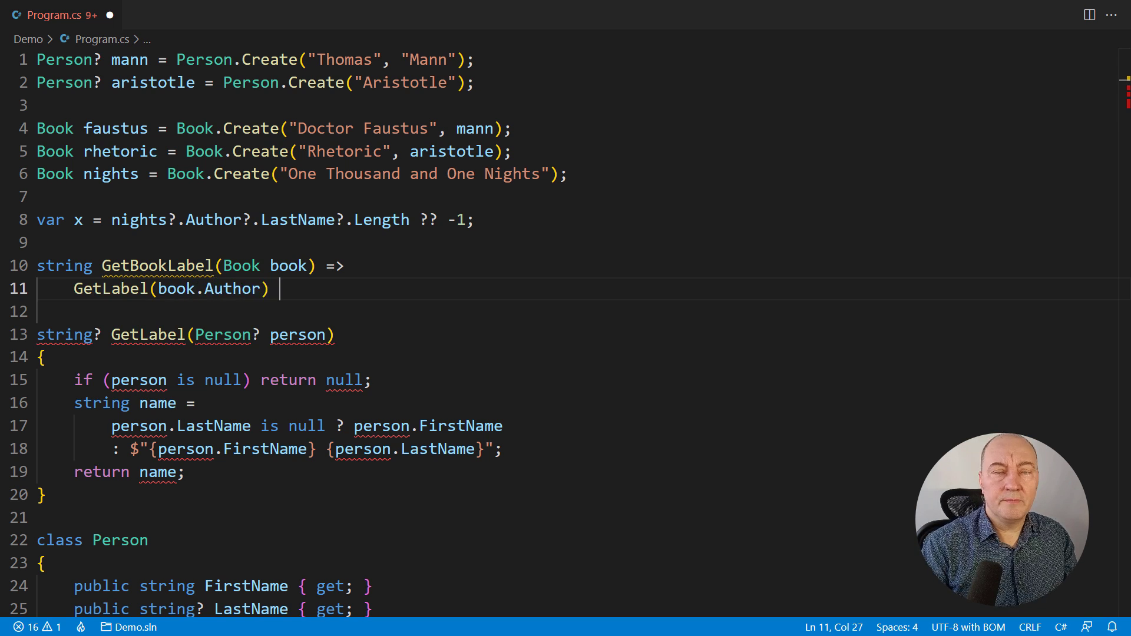
type("is string author ? $\"{book.Title} by {author}\"")
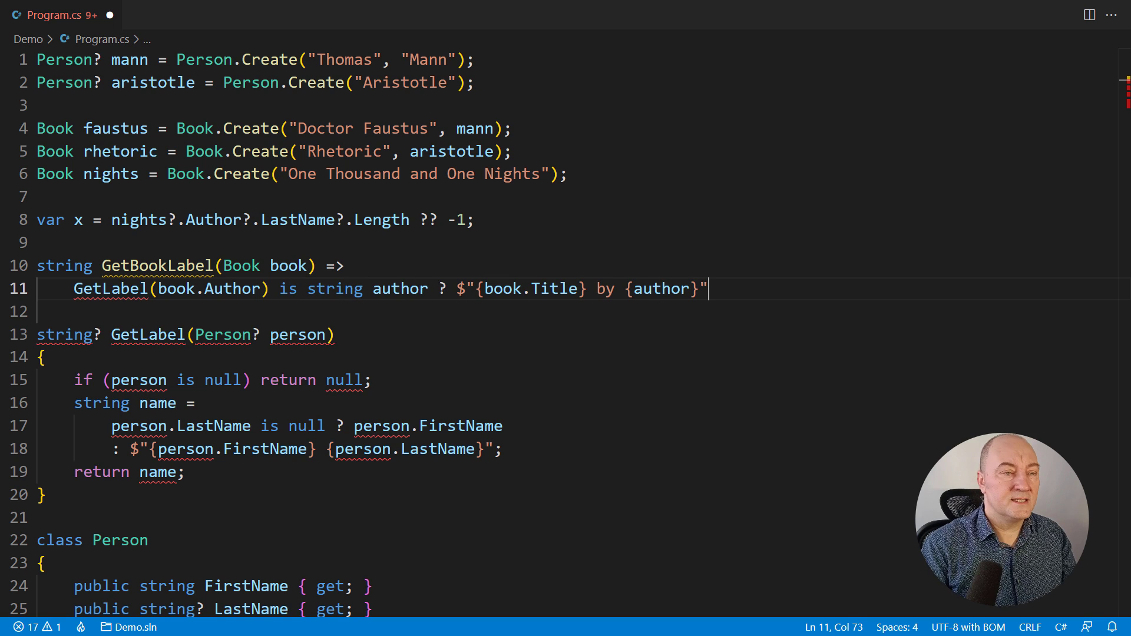
type(": book.Title;")
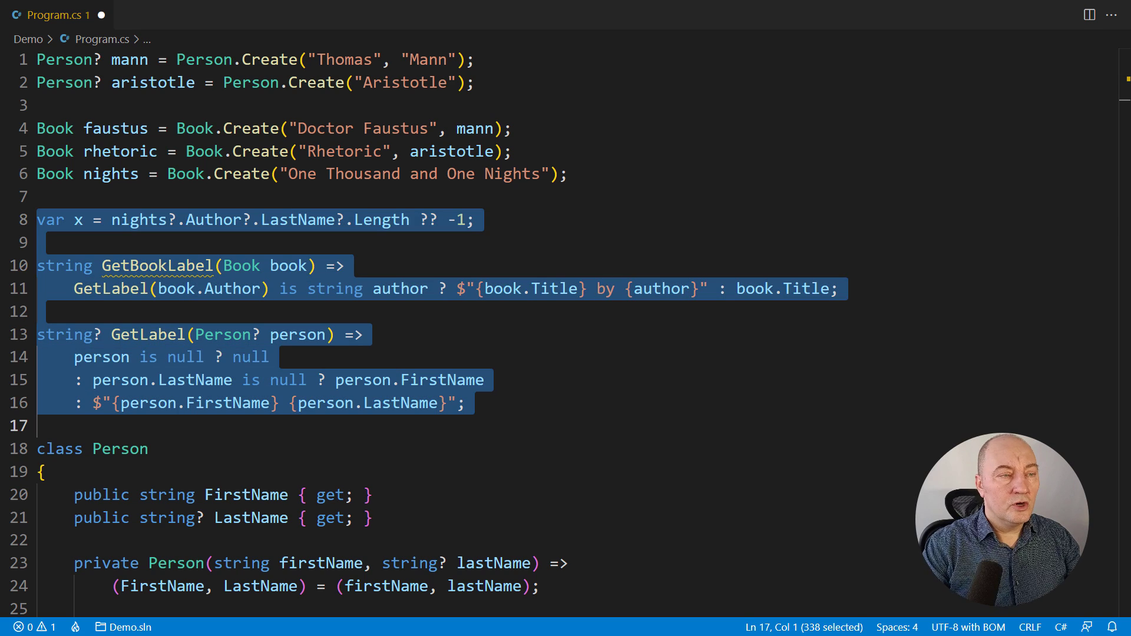
Comment out the selected x line and label functions, then declare class Monad.
key("ctrl+/")
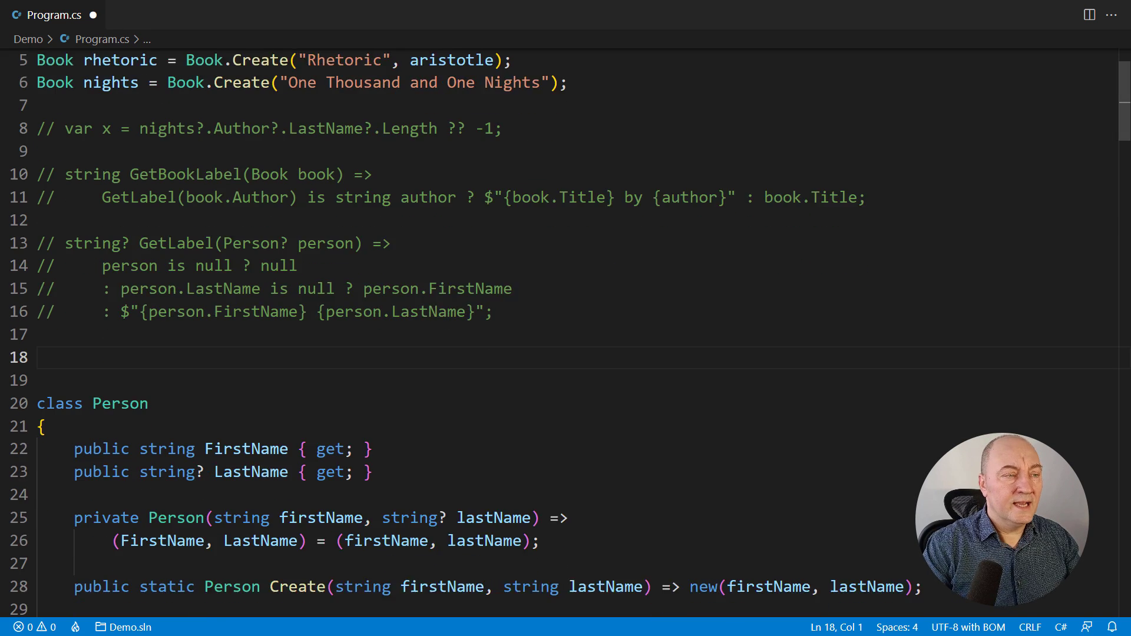
scroll("down", 3)
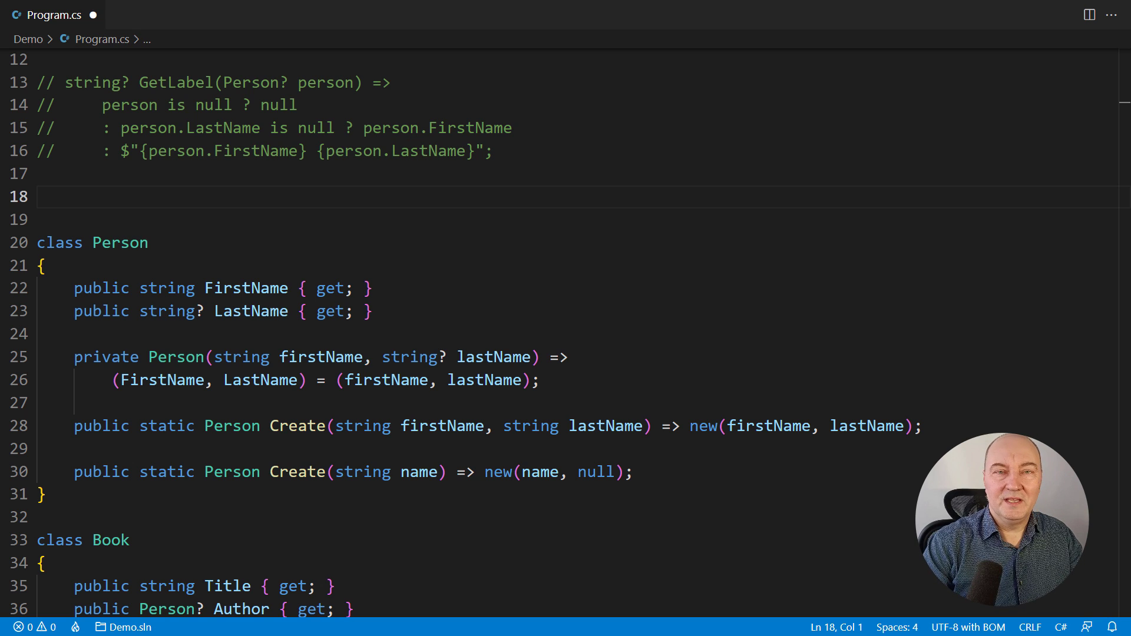
type("class Monad")
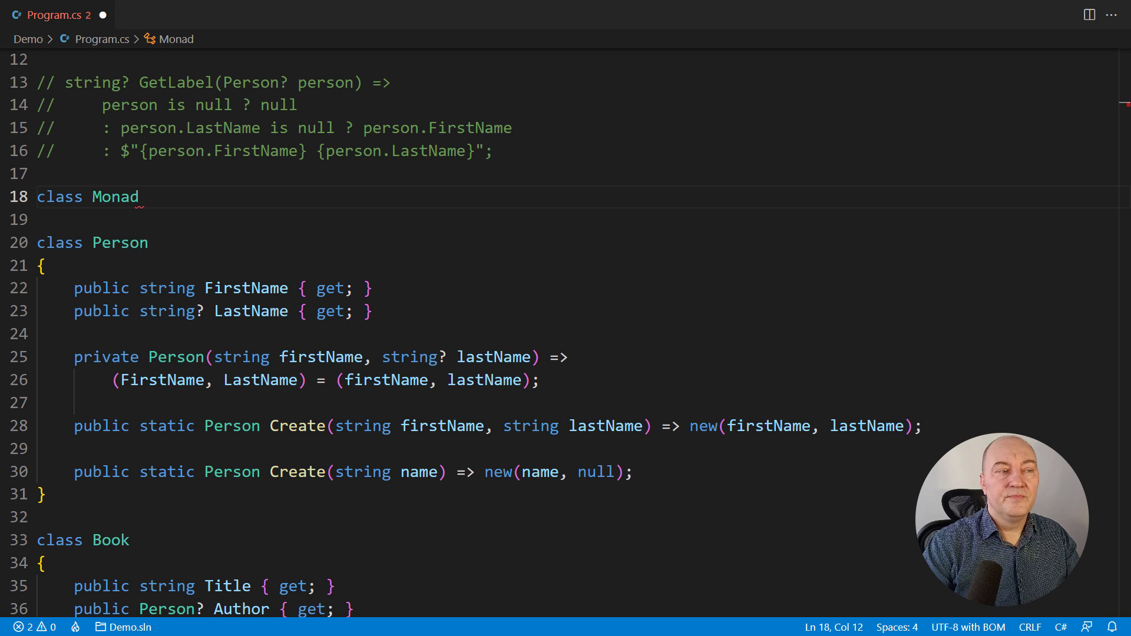
Make Monad generic in T and add static Monad<T> Create(T obj) => new().
type("<T> where T : class")
left_click(583, 219)
type("{")
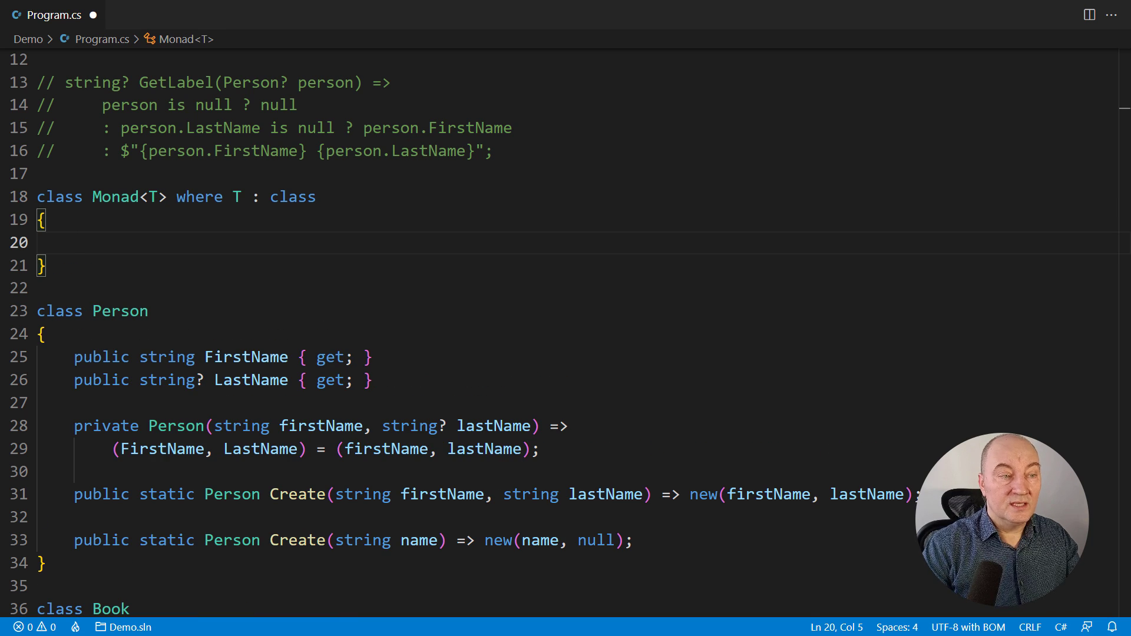
type("public")
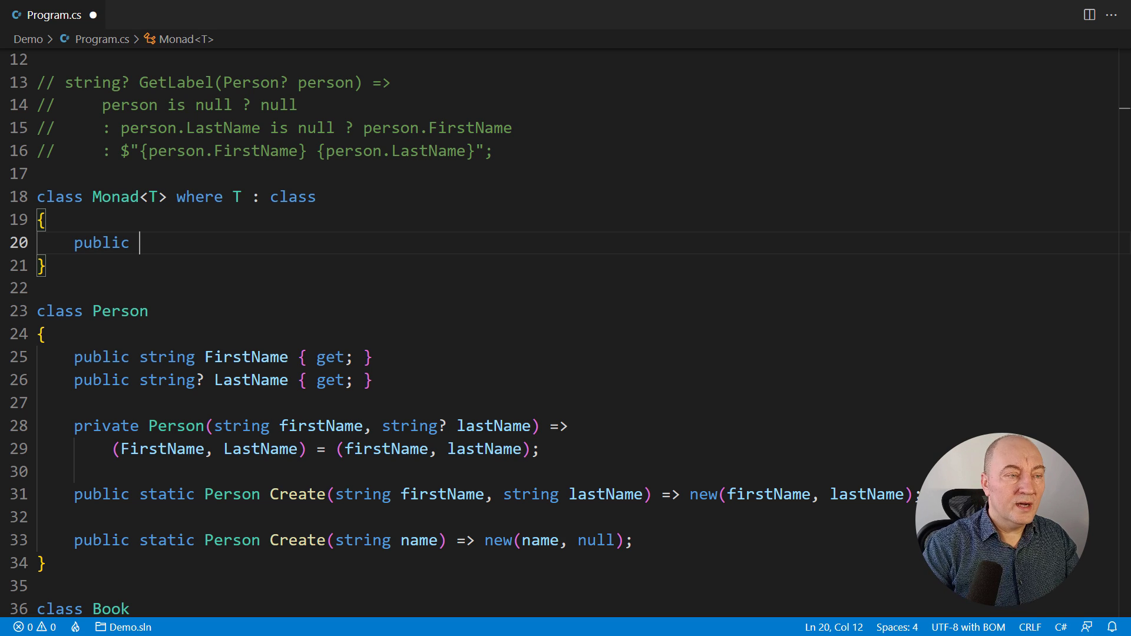
type("static Monad<T> Create(T obj) => new();")
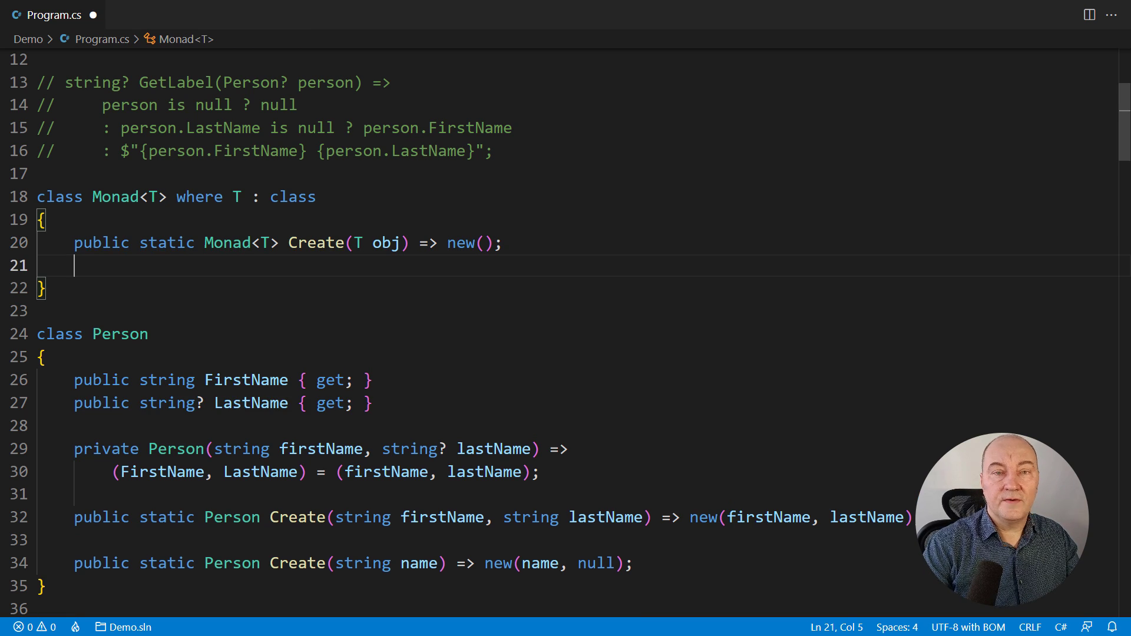
Add Monad<TResult> Bind<TResult>(Func<T, TResult> map) where TResult : class => new().
type("public Monad<TResult> Bind<TResult>(Func<T, TResult> m)")
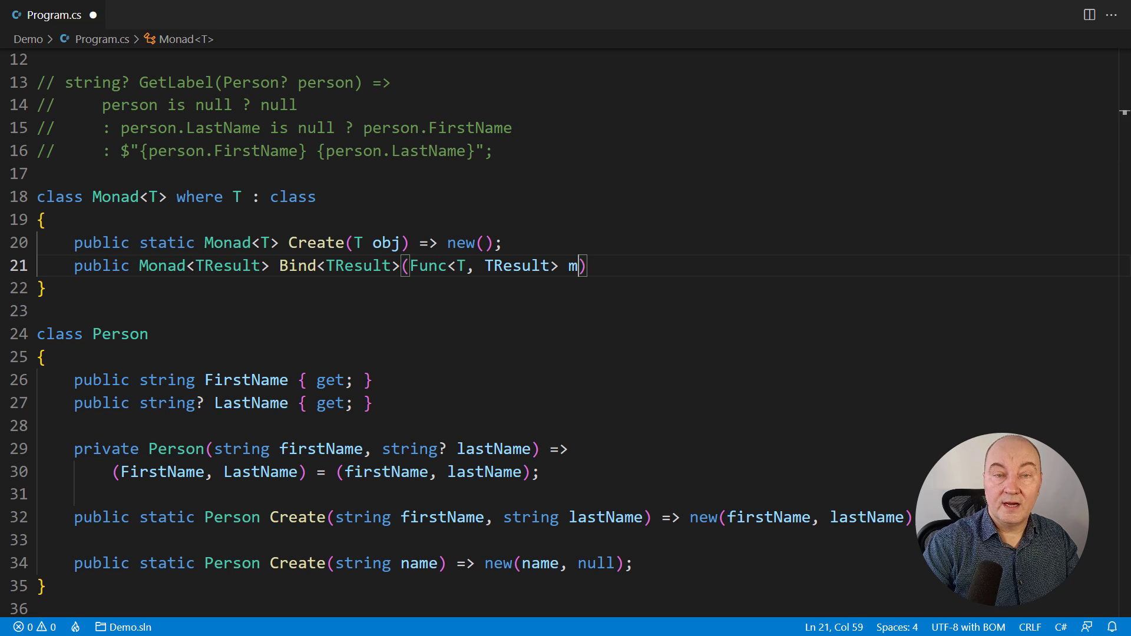
type("ap) where TResult : class => new();")
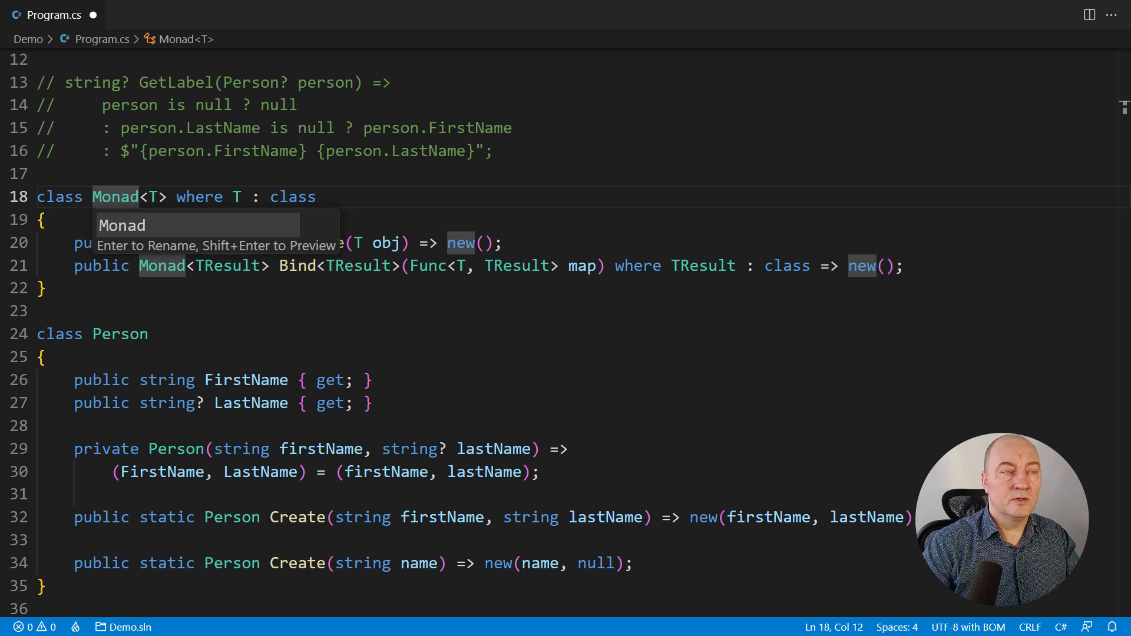
Rename Monad to Option everywhere and add private T? _object = null; to it.
type("Option")
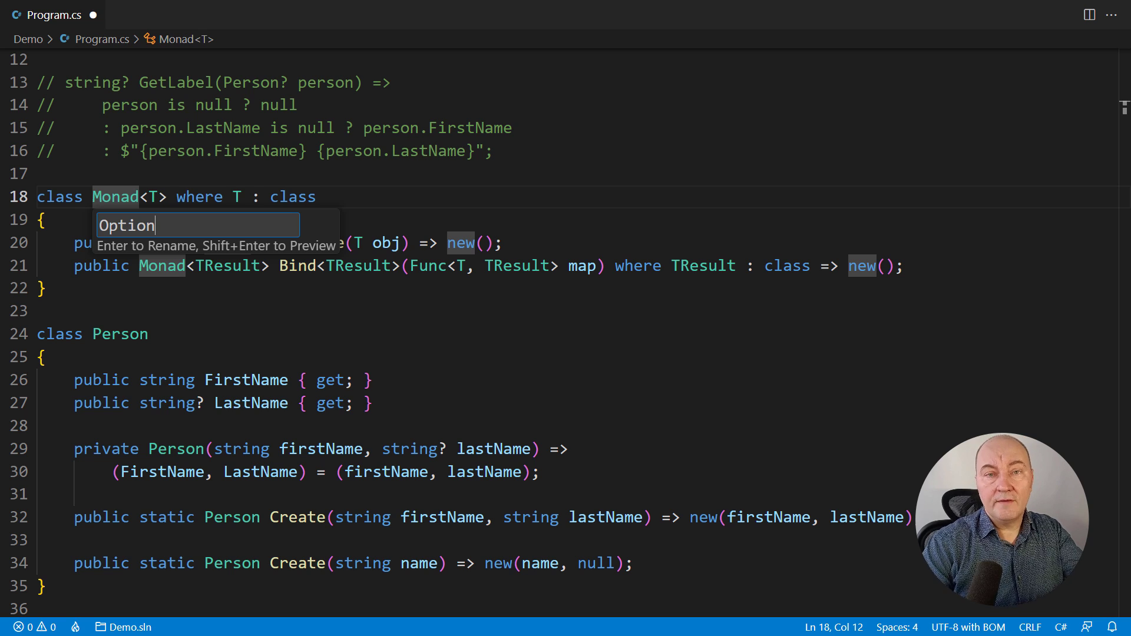
key("Enter")
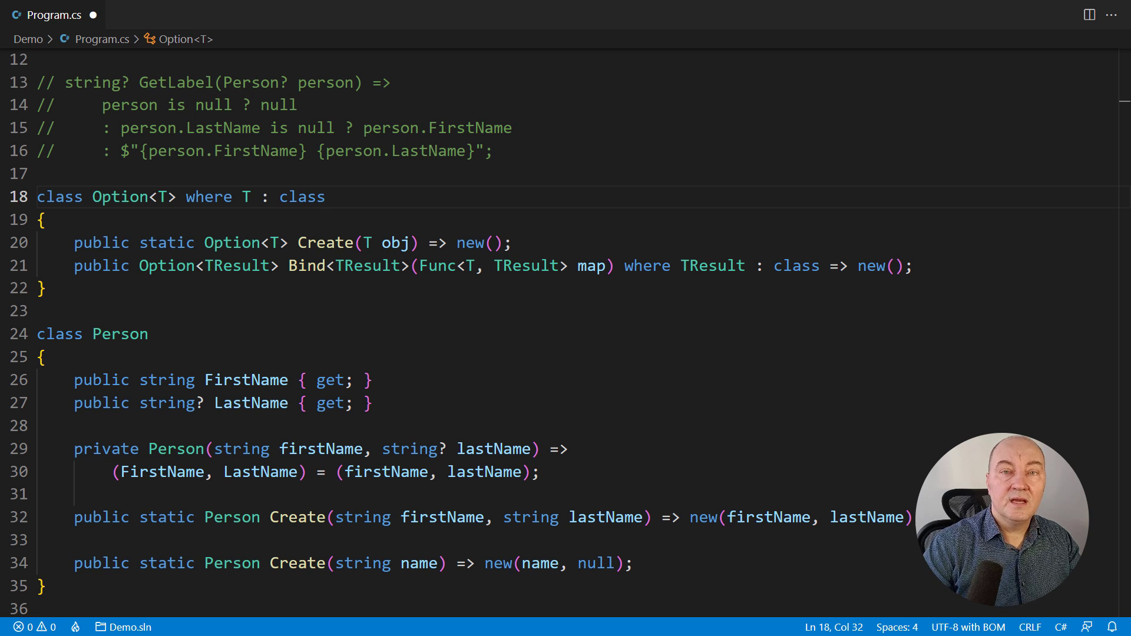
type("private T? _object = null;")
type("Some")
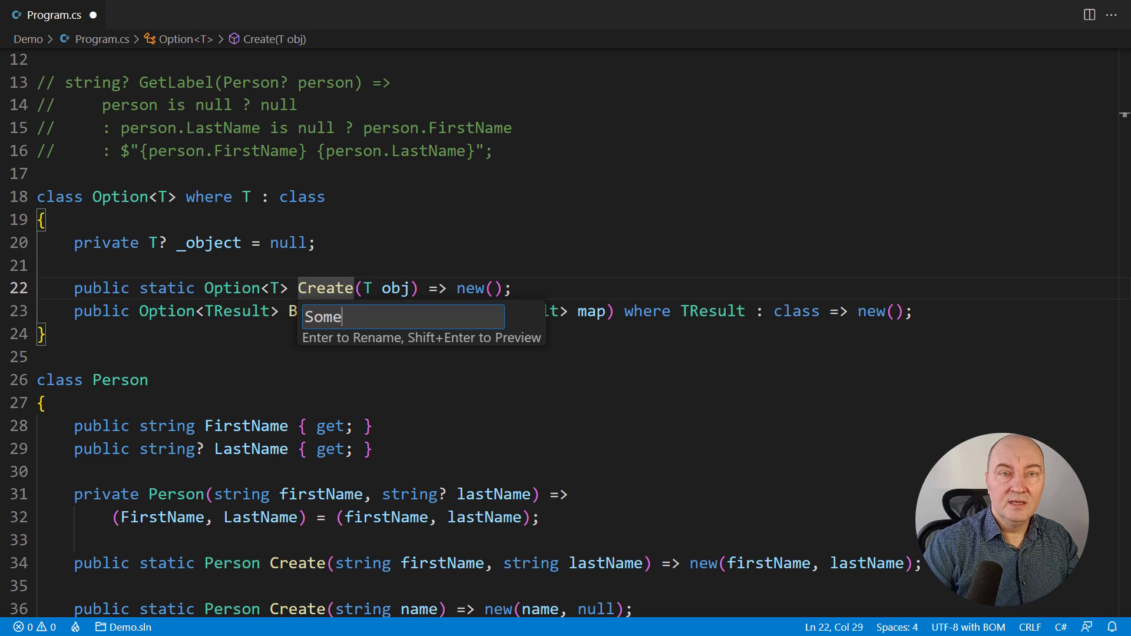
Rename Create to Some storing obj in _object, and add a None factory returning an empty Option<T>.
key("Enter")
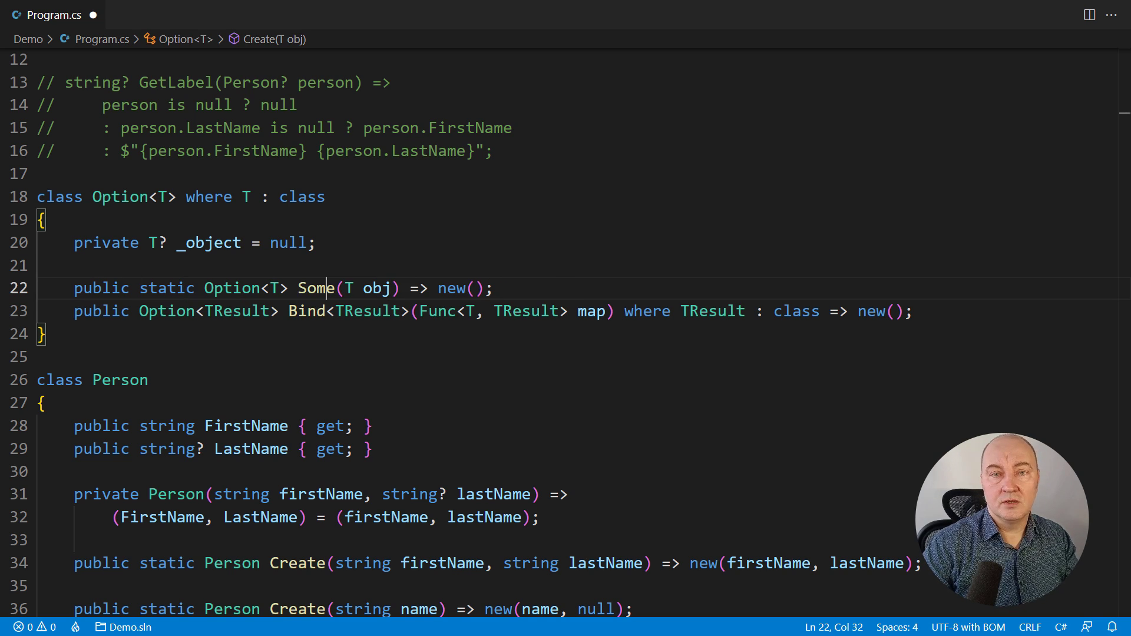
type("{ _object = obj }")
type("public static Option<T> None() => new();")
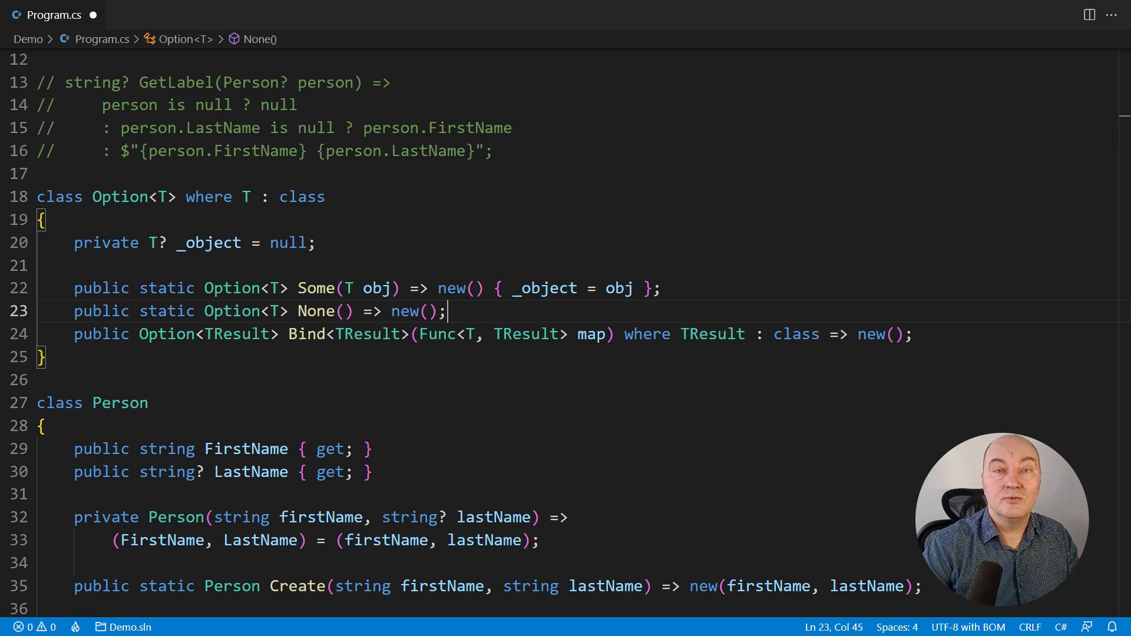
key("Enter")
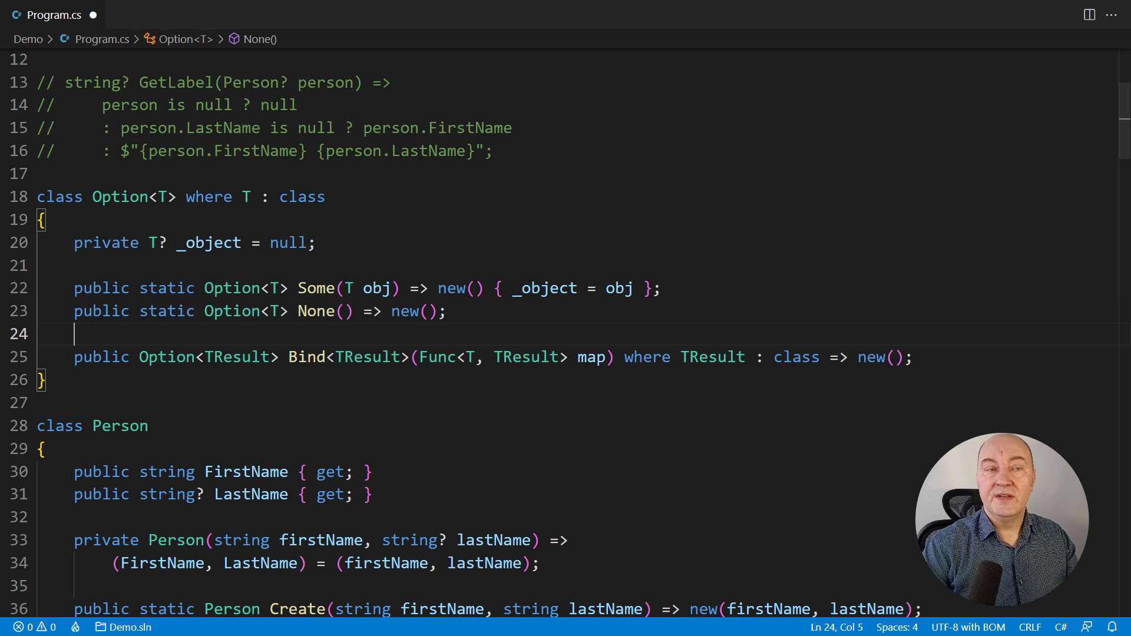
Rename Bind to Map and start its expression body on a new line.
type("M")
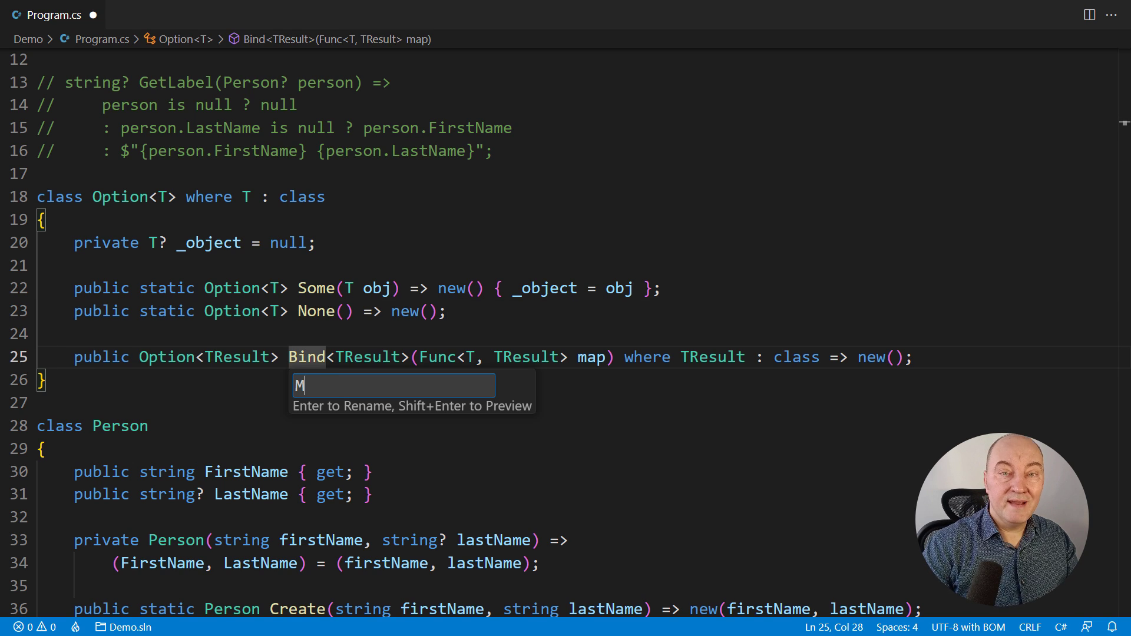
type("ap")
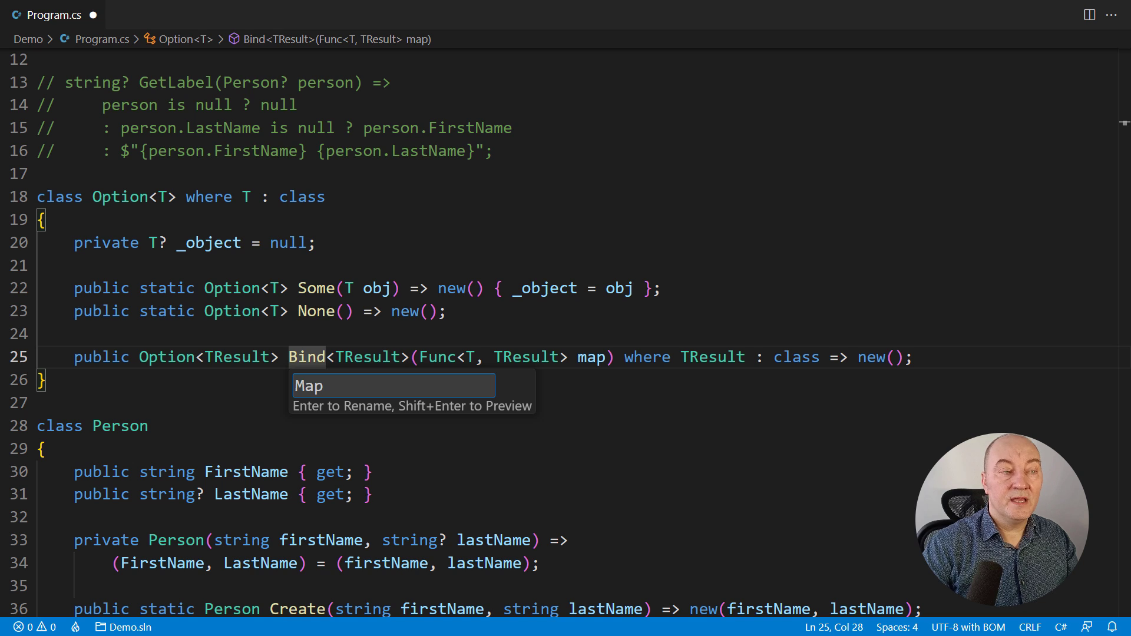
key("Enter")
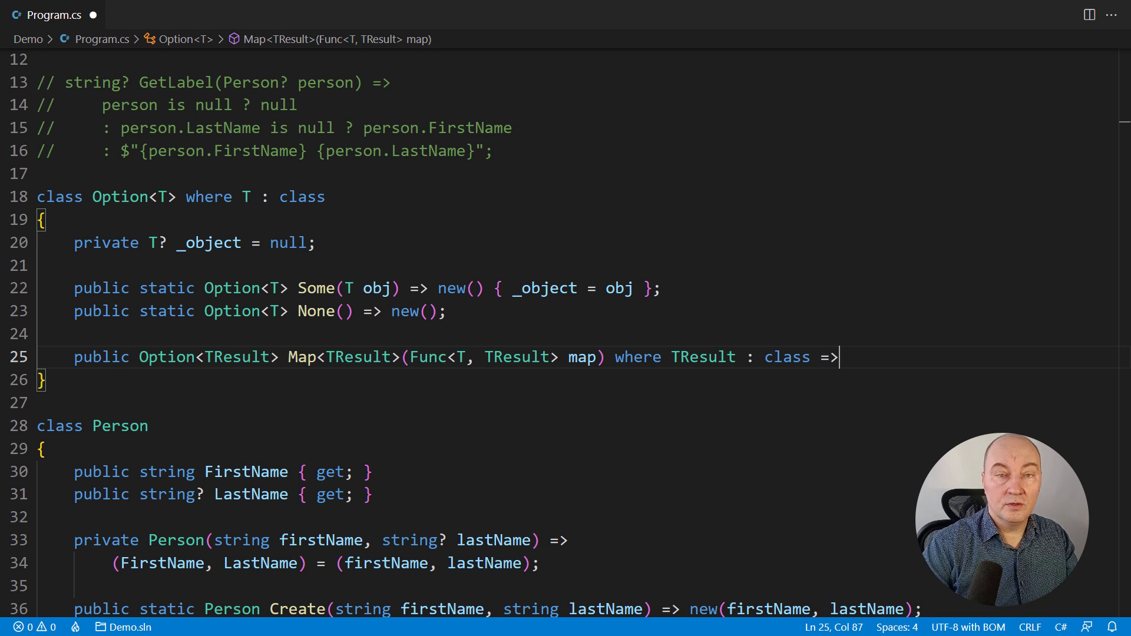
key("Enter")
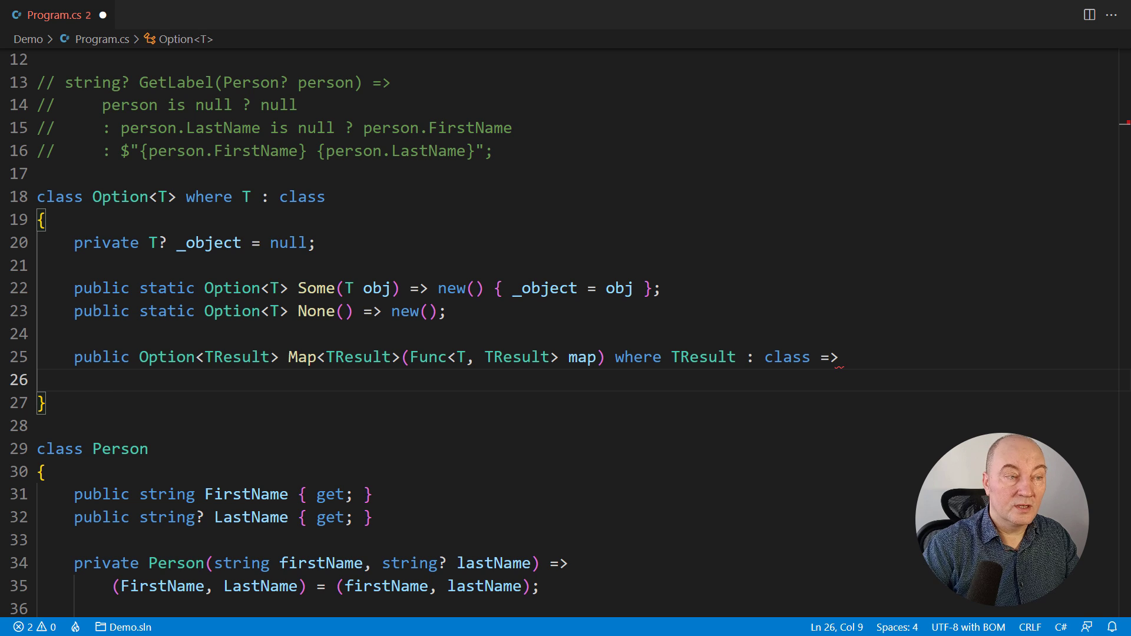
type("_object is null ? Option<TResult>.None()")
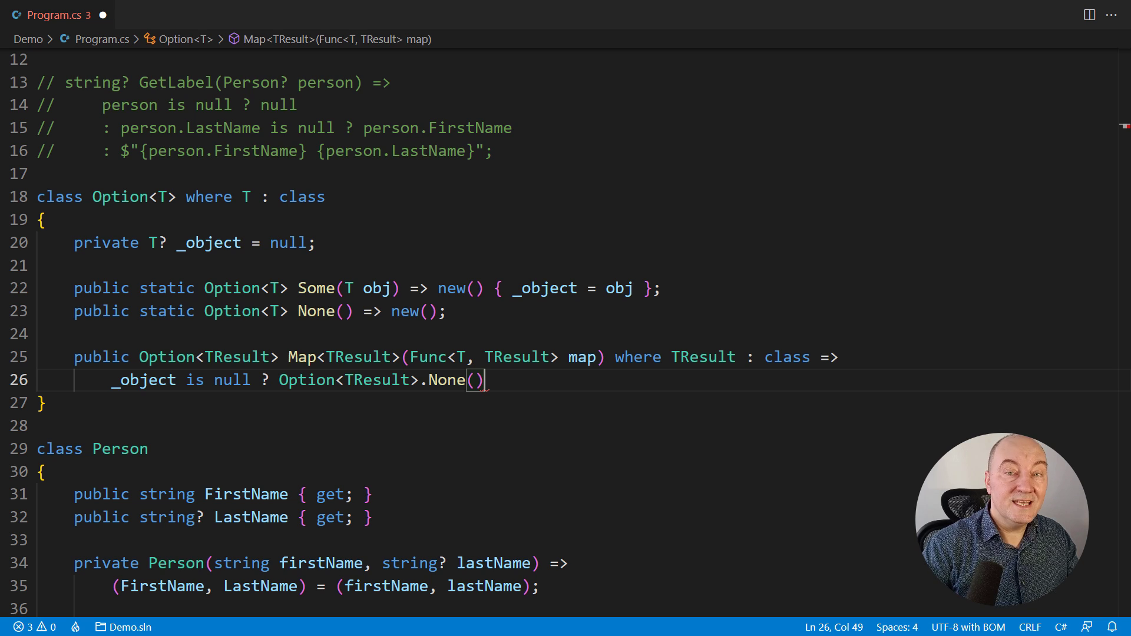
type(": Option<TResult>.Some(map(_ob")
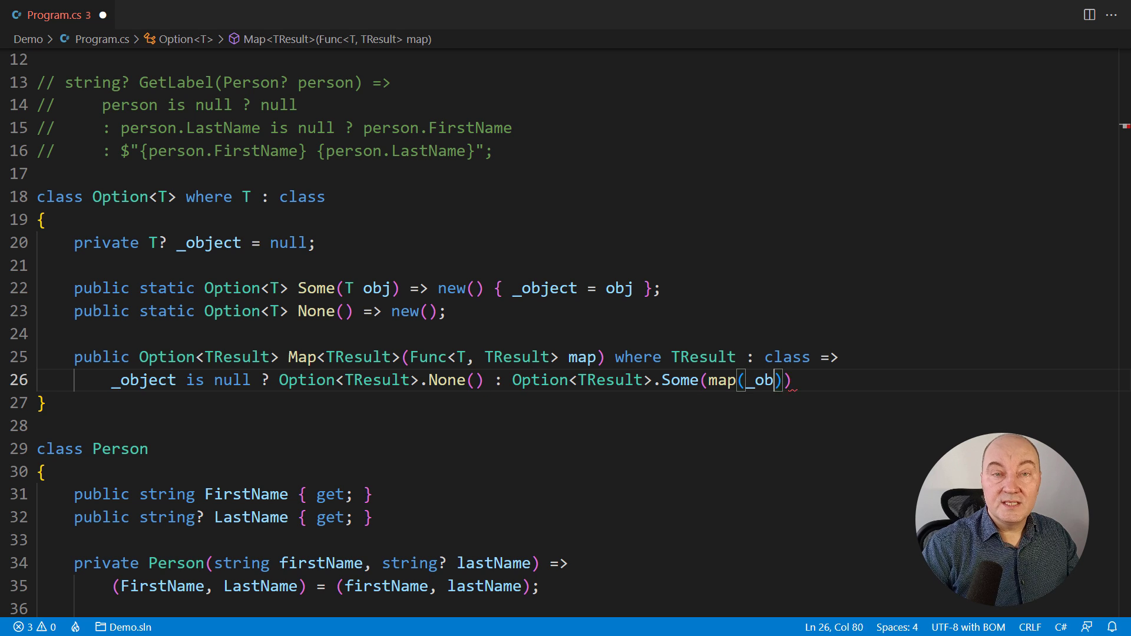
type("ject);")
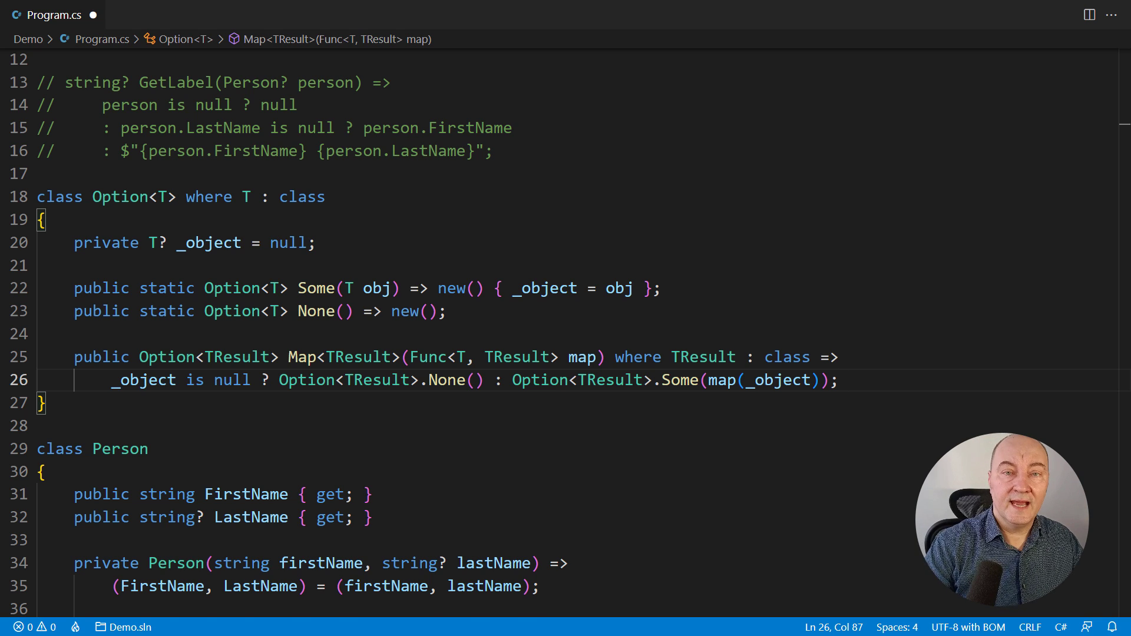
type("public T Reduce(T @default) => _object ?? @default")
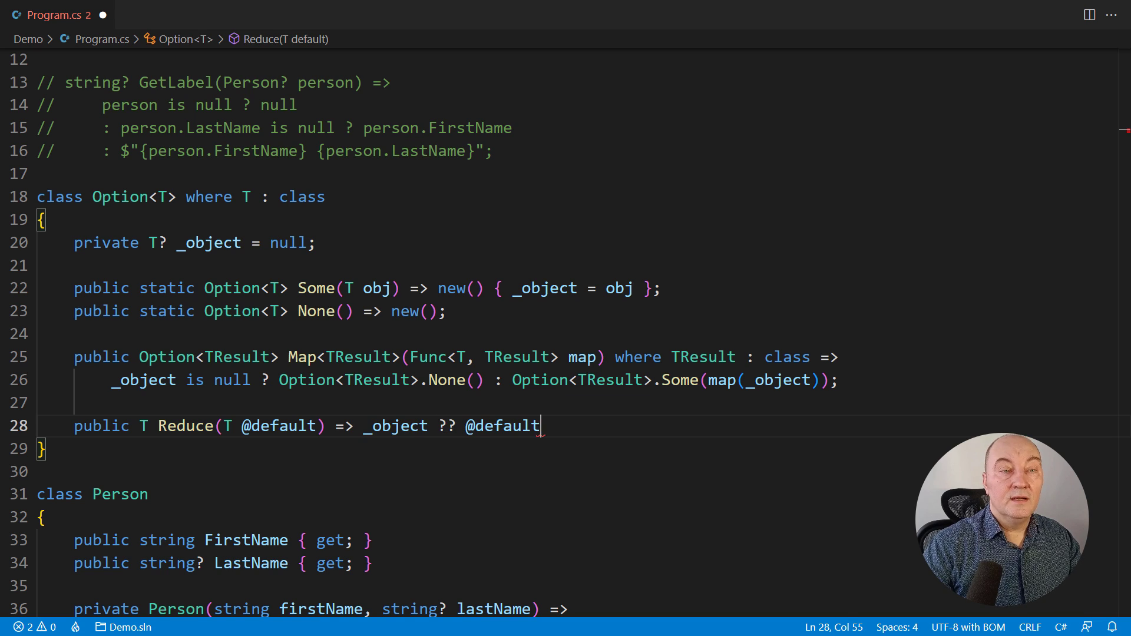
type(";")
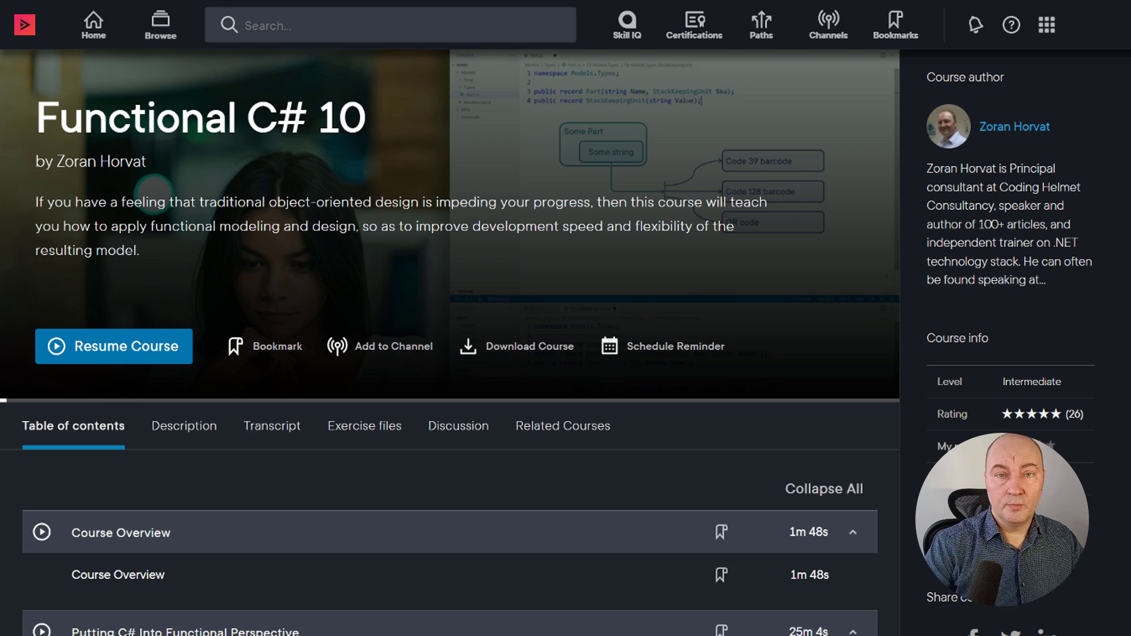
Scroll the Functional C# 10 table of contents down to the Modeling Complex Domain Objects module.
scroll("down", 3)
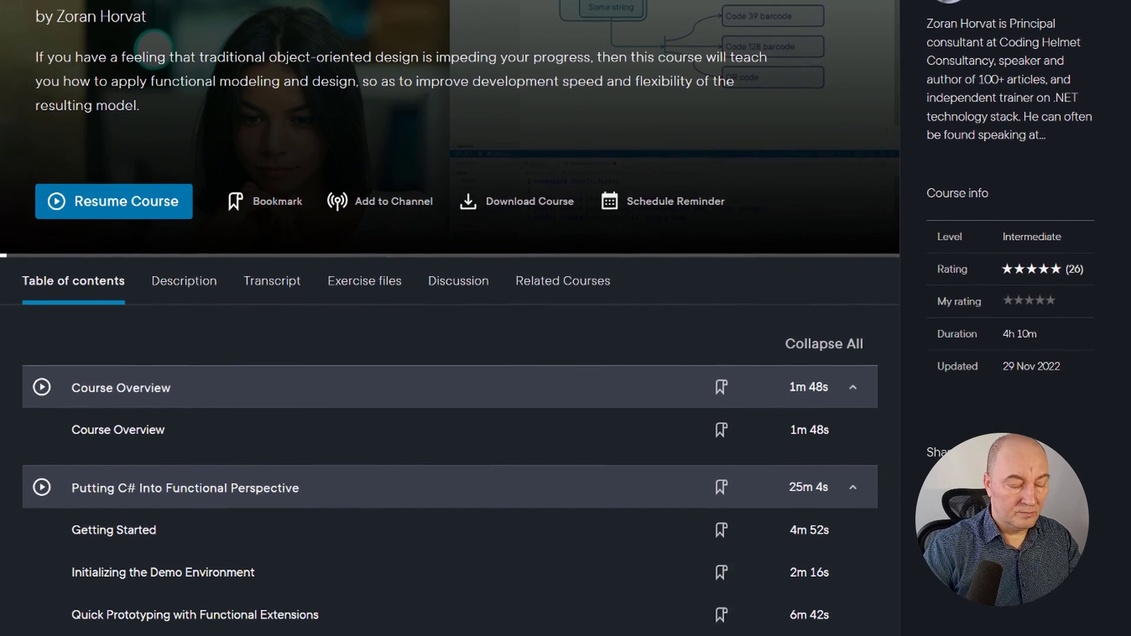
scroll("down", 3)
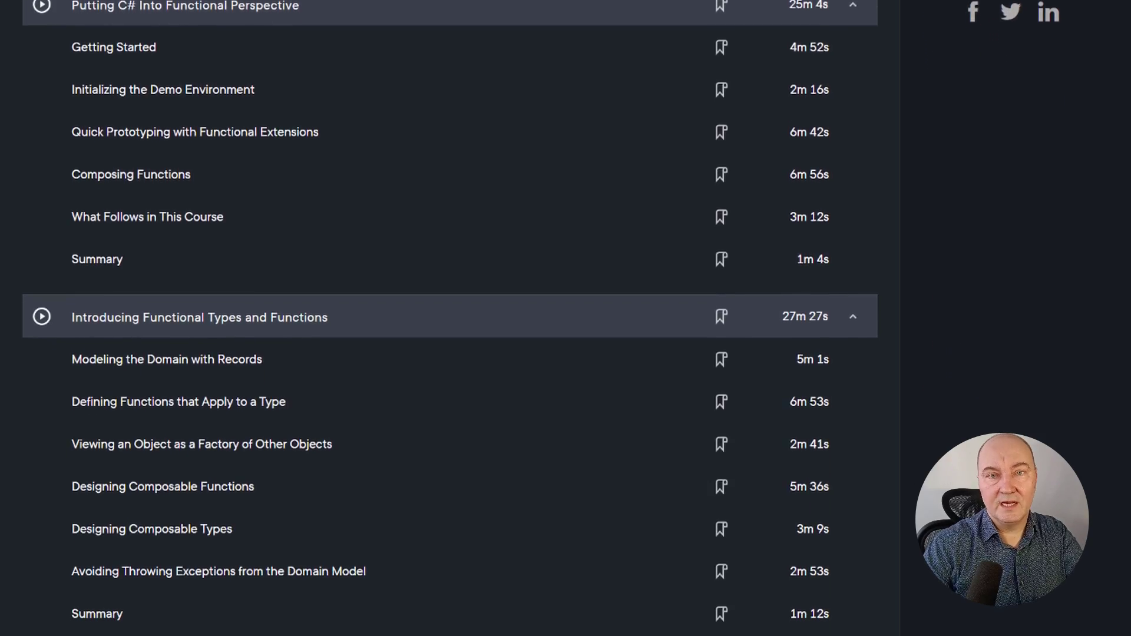
scroll("down", 3)
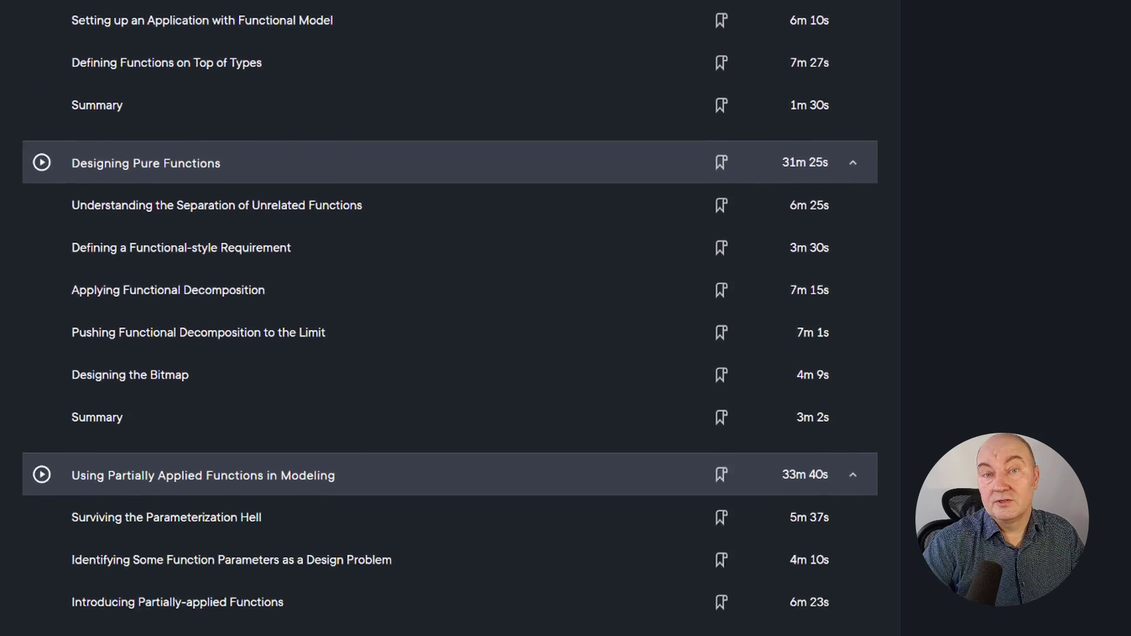
scroll("down", 3)
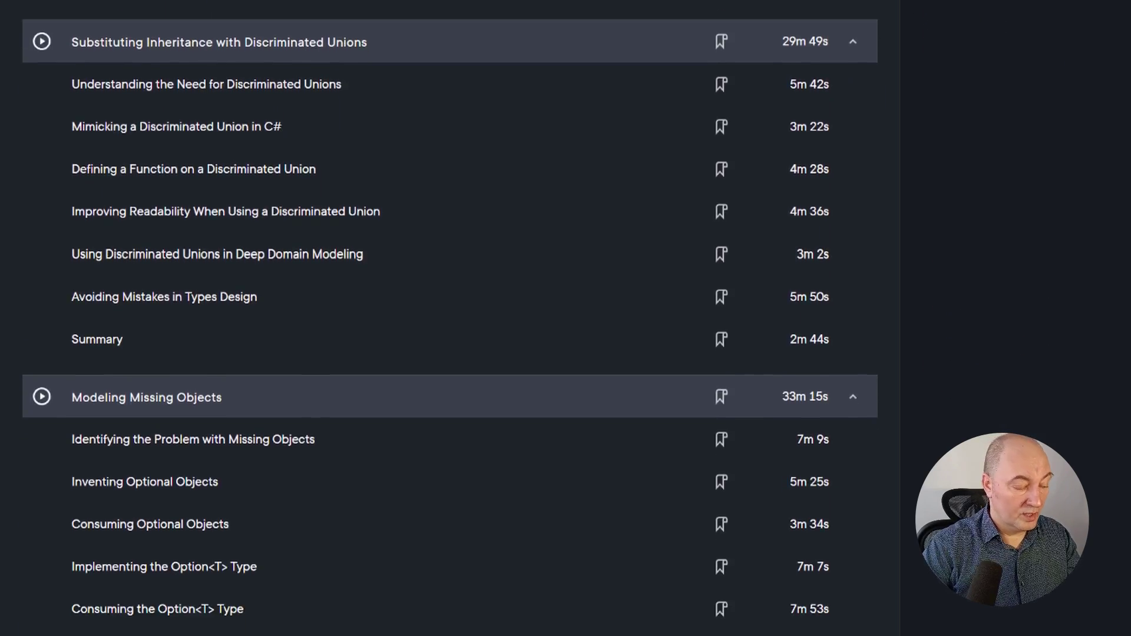
scroll("down", 3)
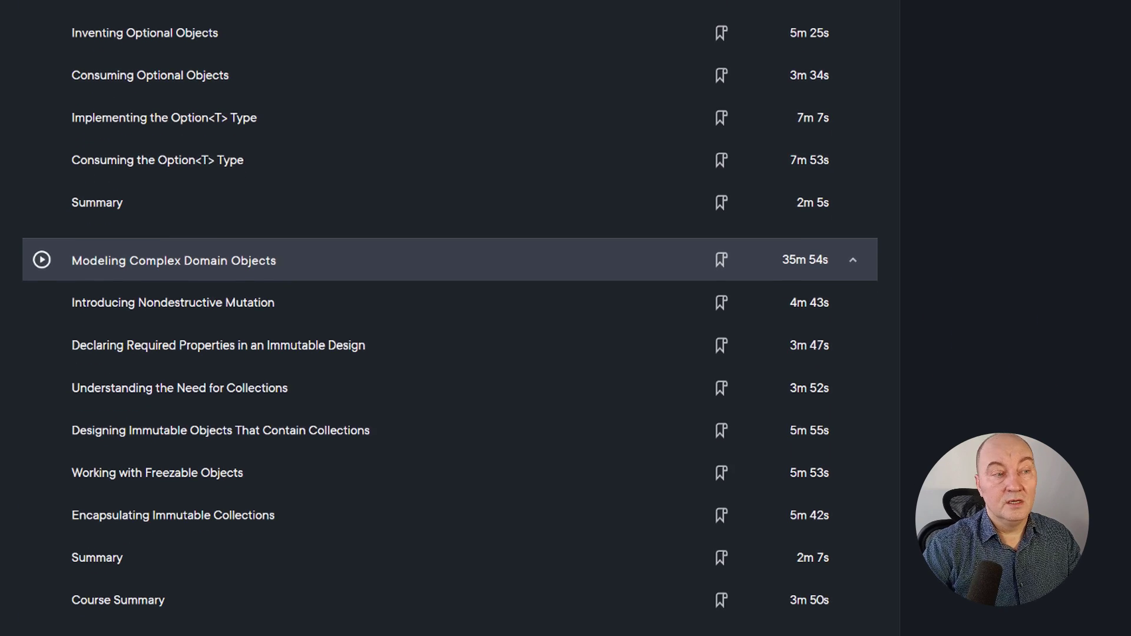
scroll("down", 3)
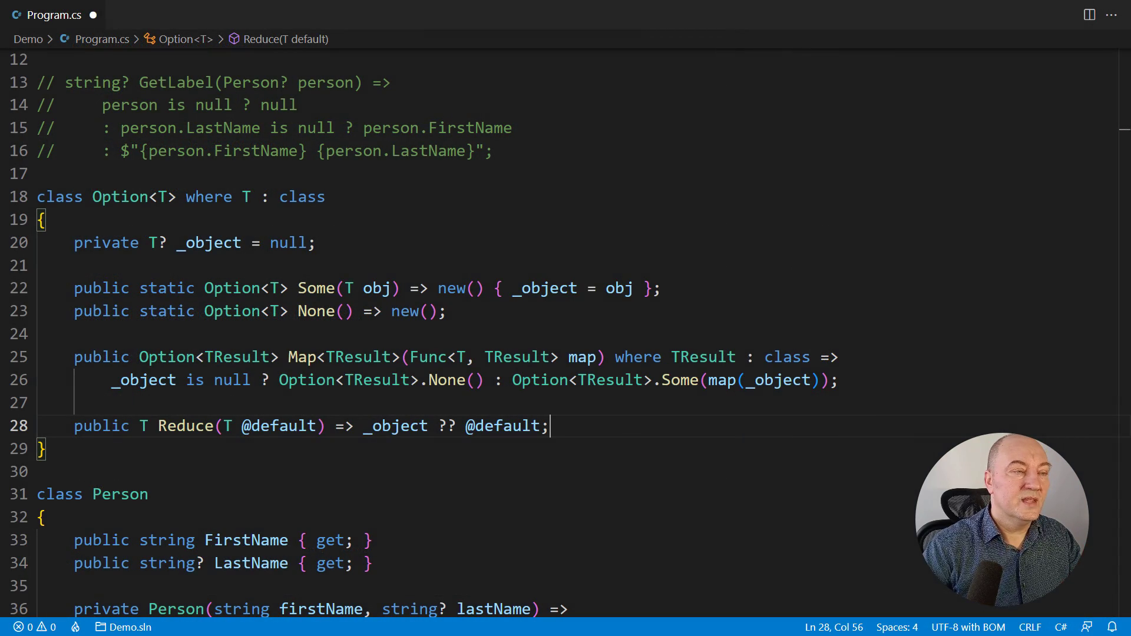
Scroll through Program.cs toward the Book declarations to add blank lines below them.
scroll("down", 3)
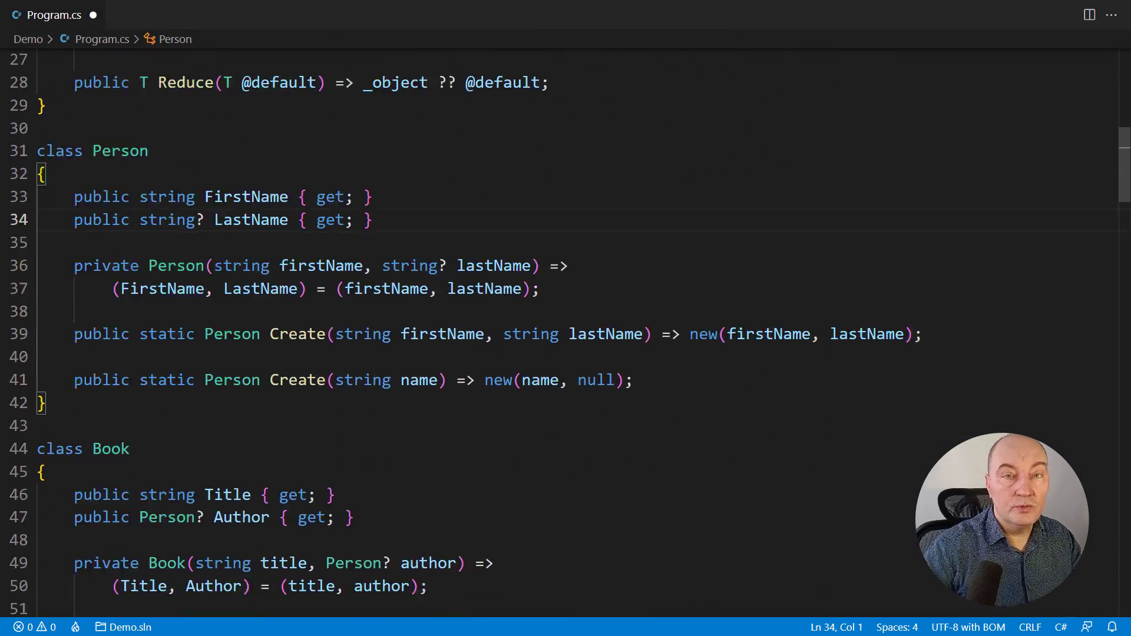
scroll("down", 3)
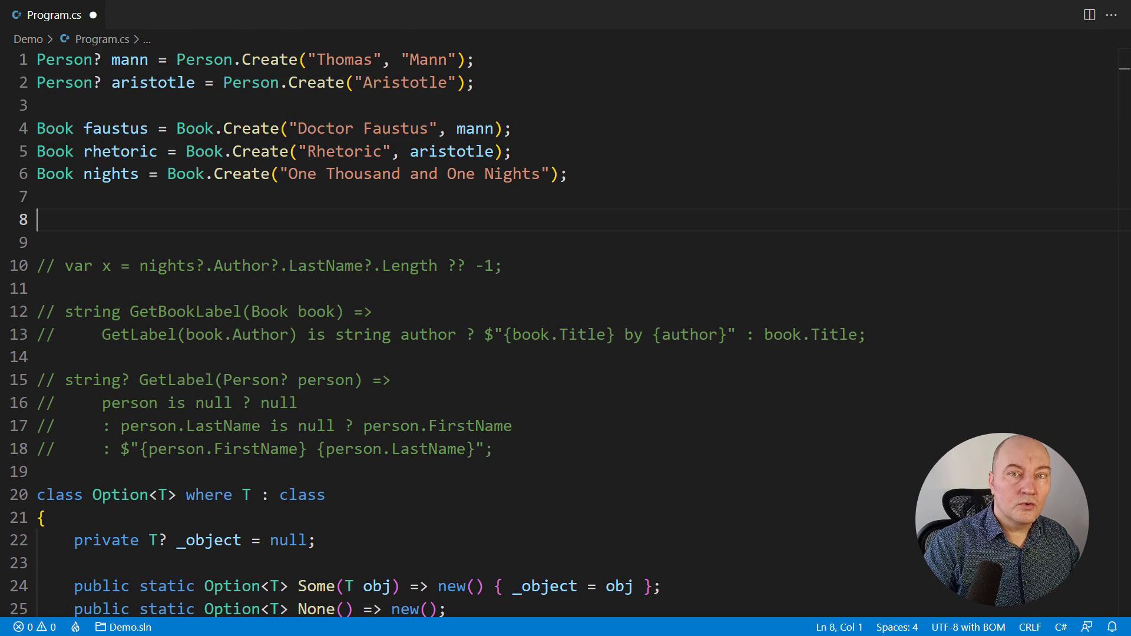
Write GetLabel(Person person) => person.LastName.Map(lastName => $"{person.FirstName} {lastName}").Reduce(person.FirstName).
type("string GetLabel(Person person) =>")
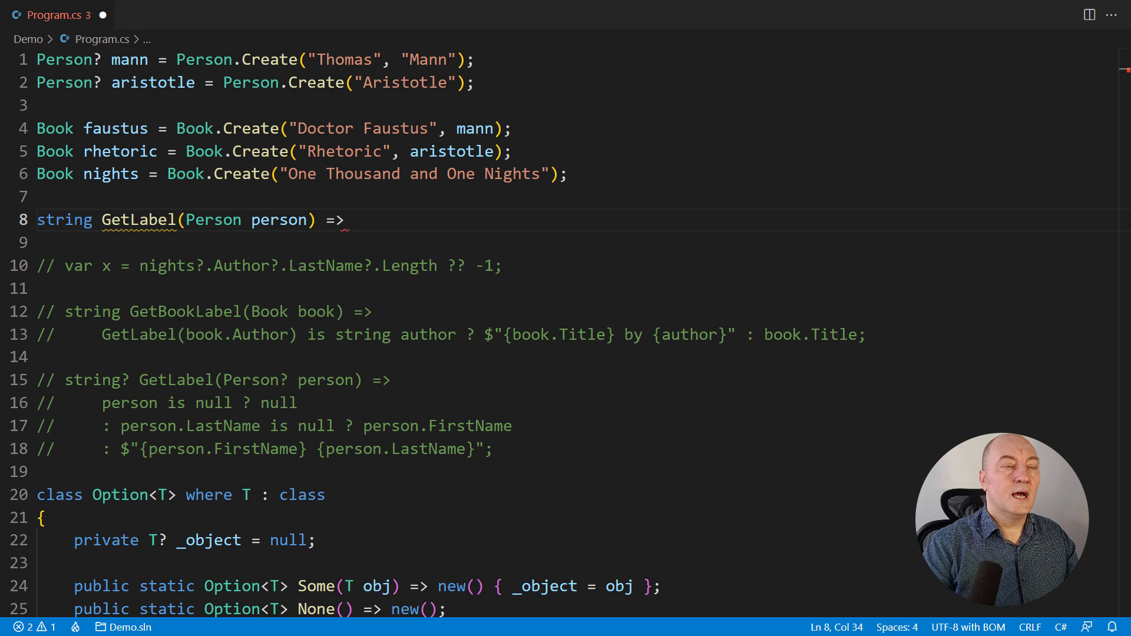
type("person")
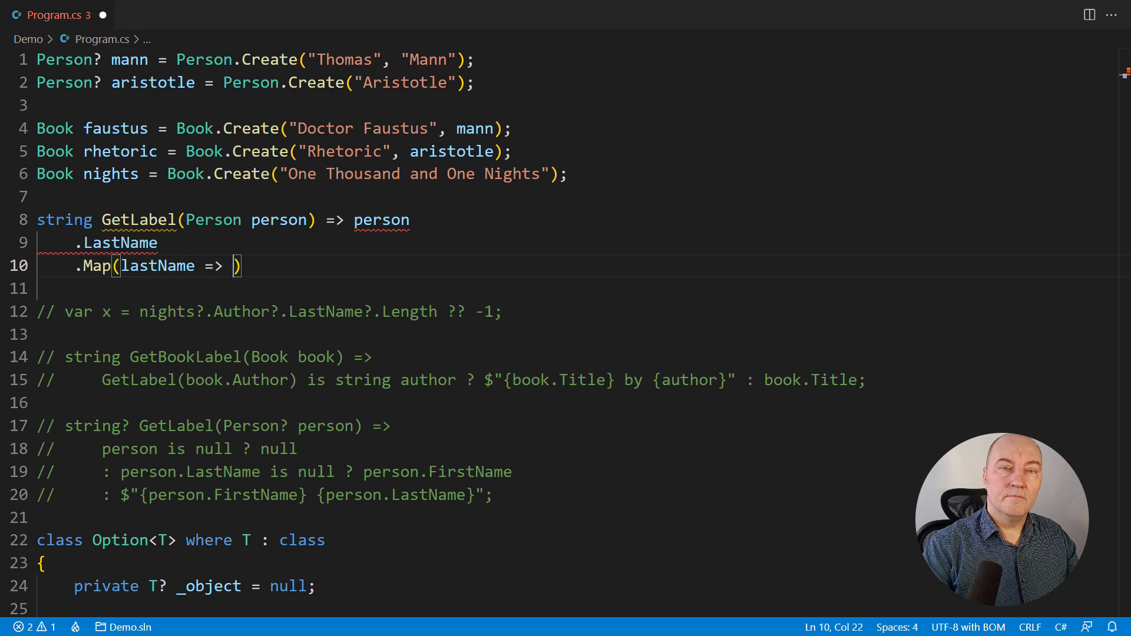
type("$\"{person.FirstName} {lastName}\"")
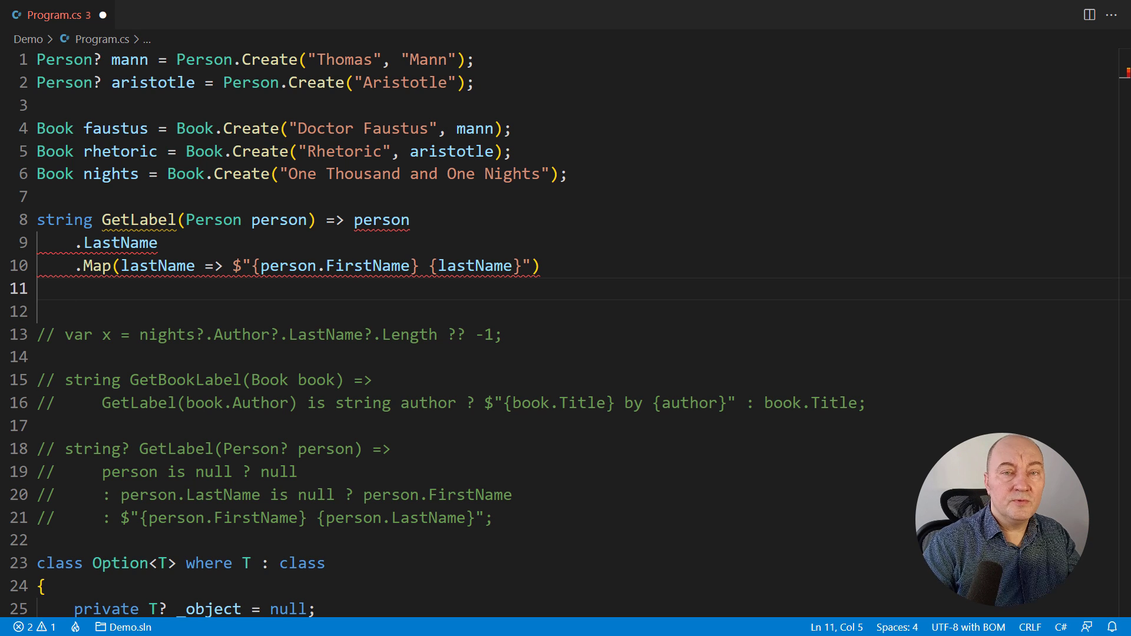
type(".Reduce(person.FirstName);")
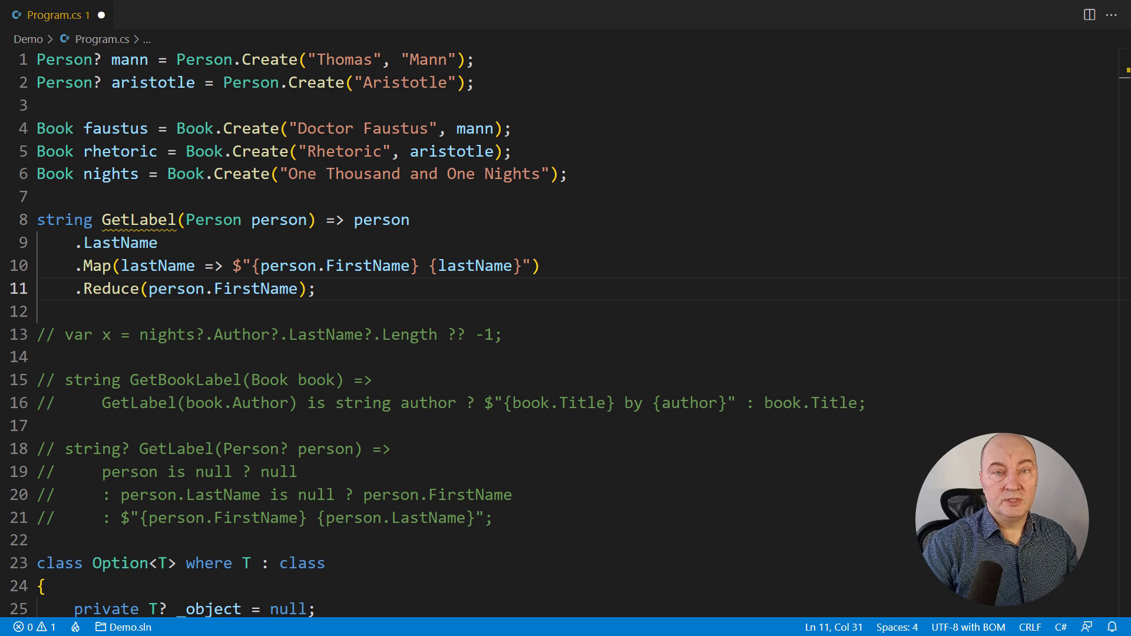
Place the cursor back below the Book declarations to add another function.
left_click(317, 289)
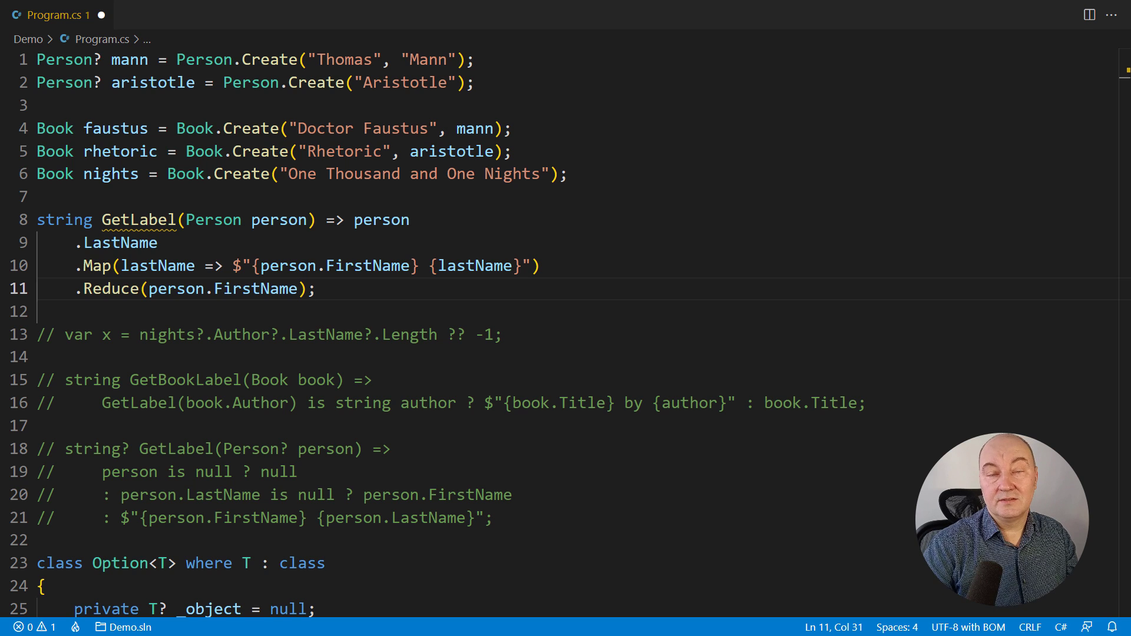
left_click(43, 175)
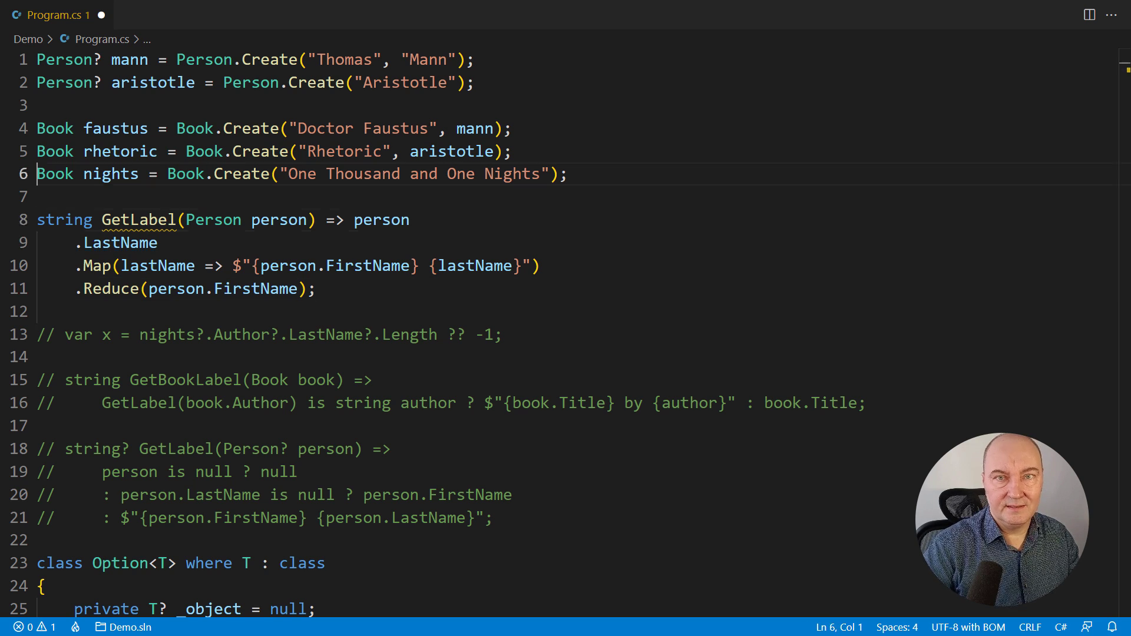
Start GetBookLabel(Book book) => book.Author.Map(GetLabel).
type("string GetBoo")
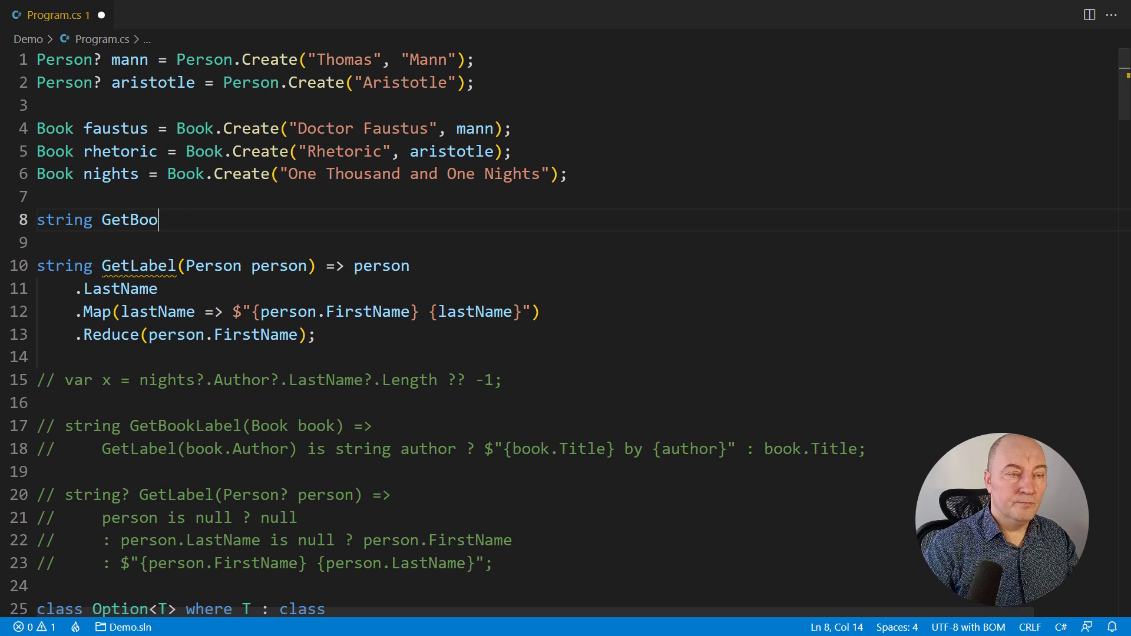
type("kLabel(Book book) => book")
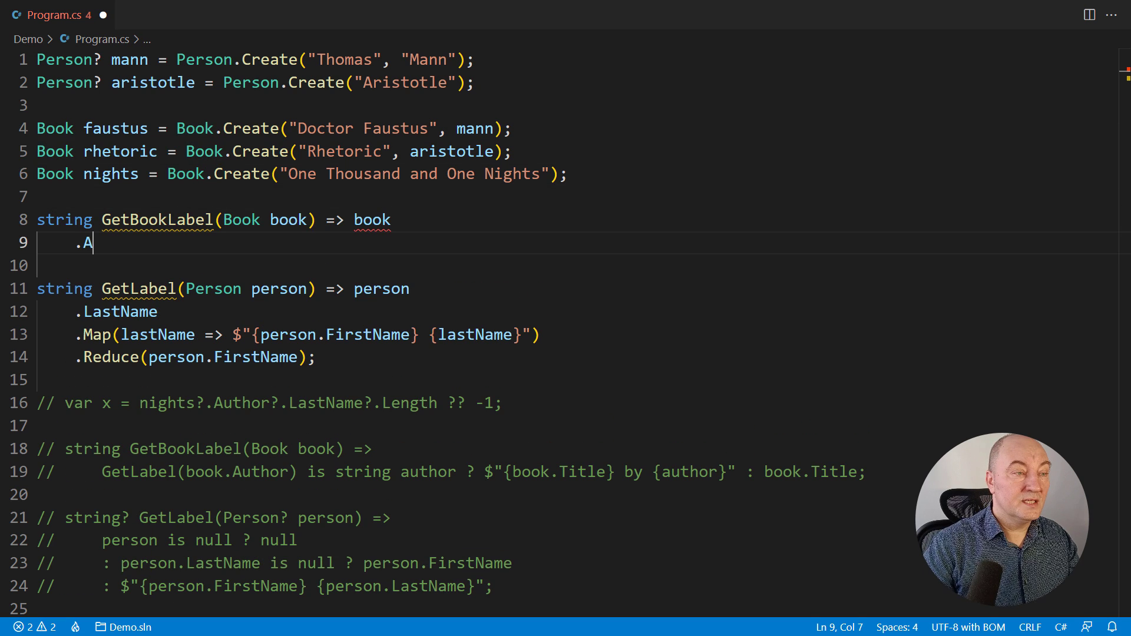
type("uthor")
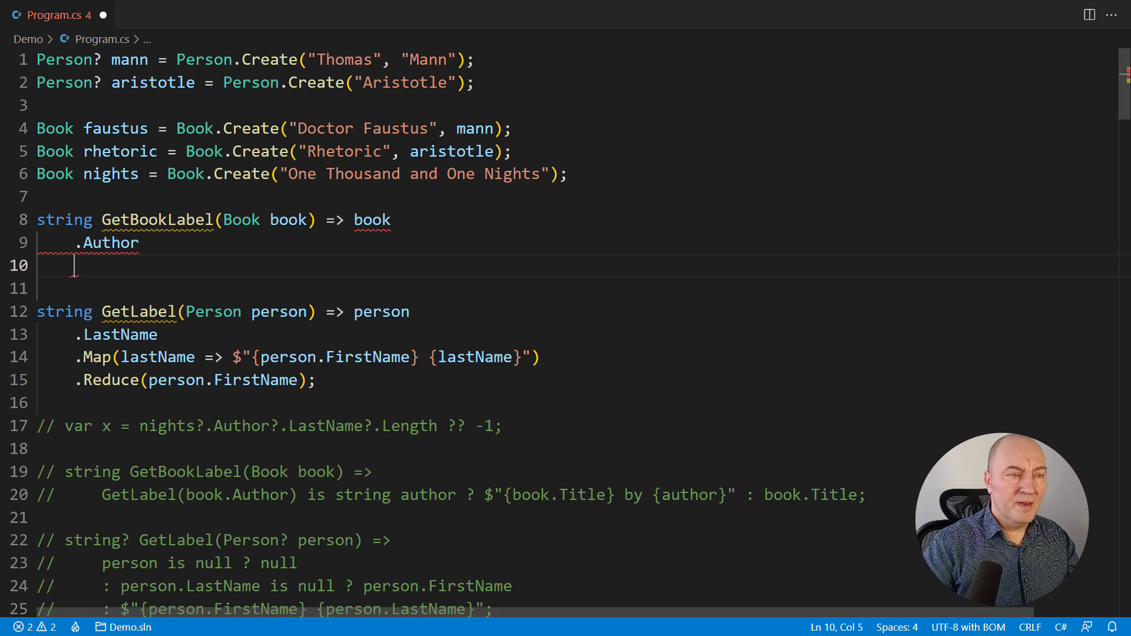
type(".Map(GetLabel")
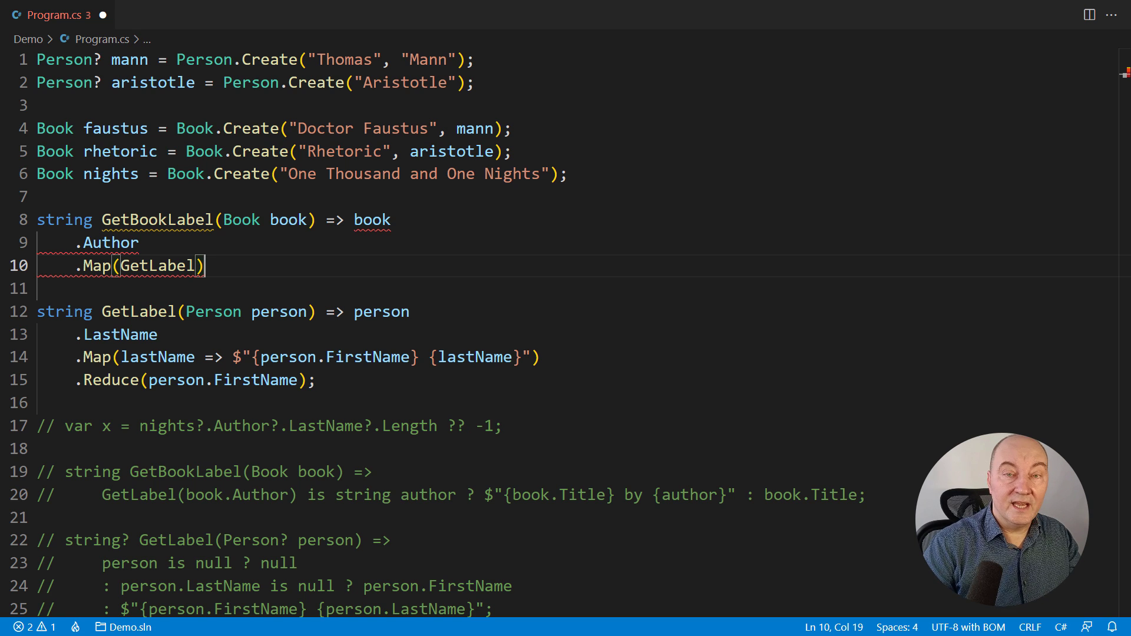
Chain .Map(author => $"{book.Title} by {author}").Reduce(book.Title) to finish GetBookLabel.
type(".Map(author => $\"{book.Title} by {author")
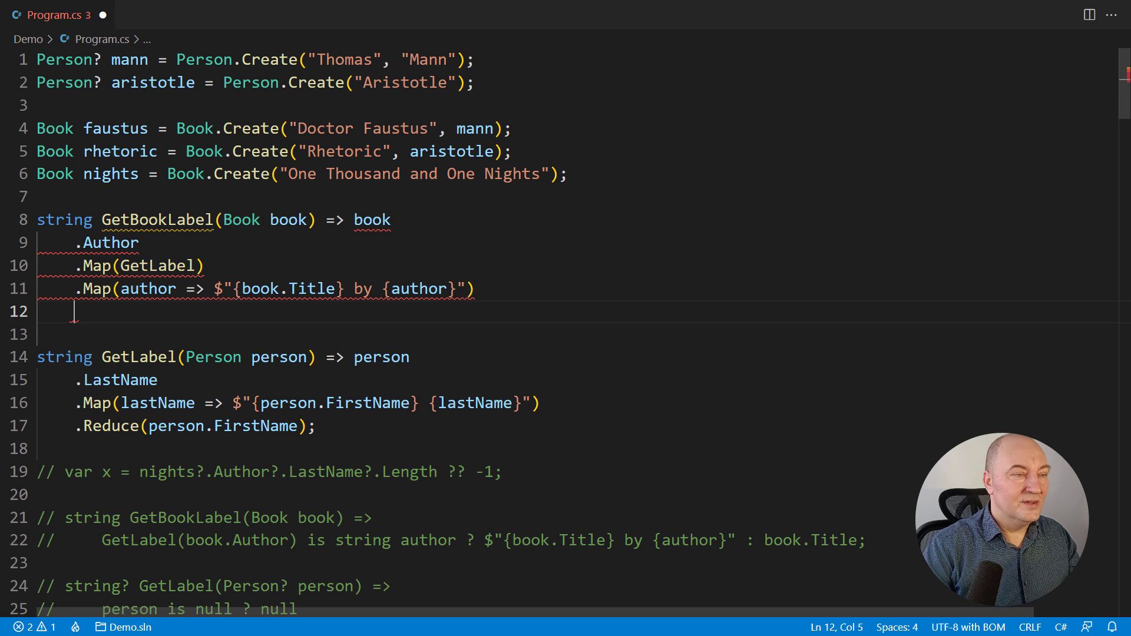
type(".Reduce(book.Title);")
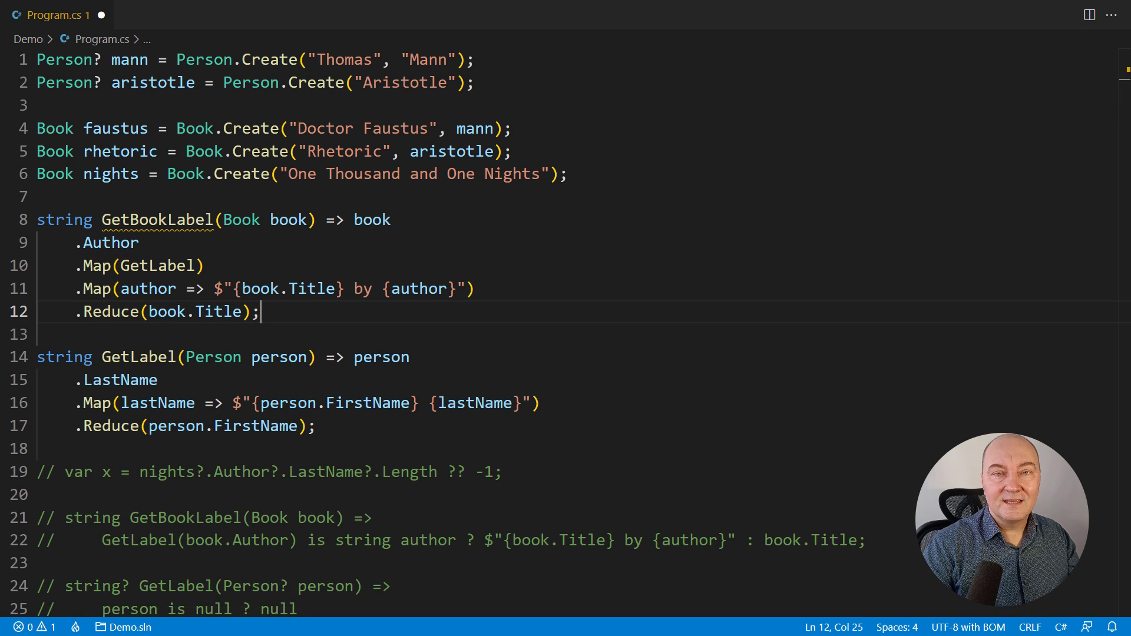